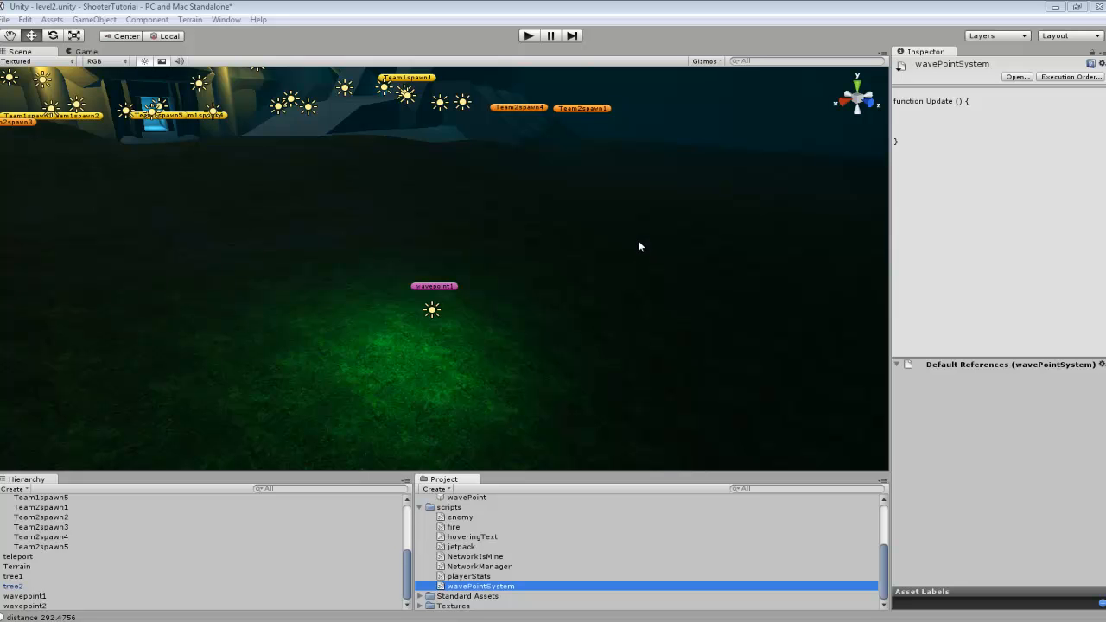
Open the playerStats script from the Project scripts folder in MonoDevelop.
left_click_drag(640, 247, 519, 383)
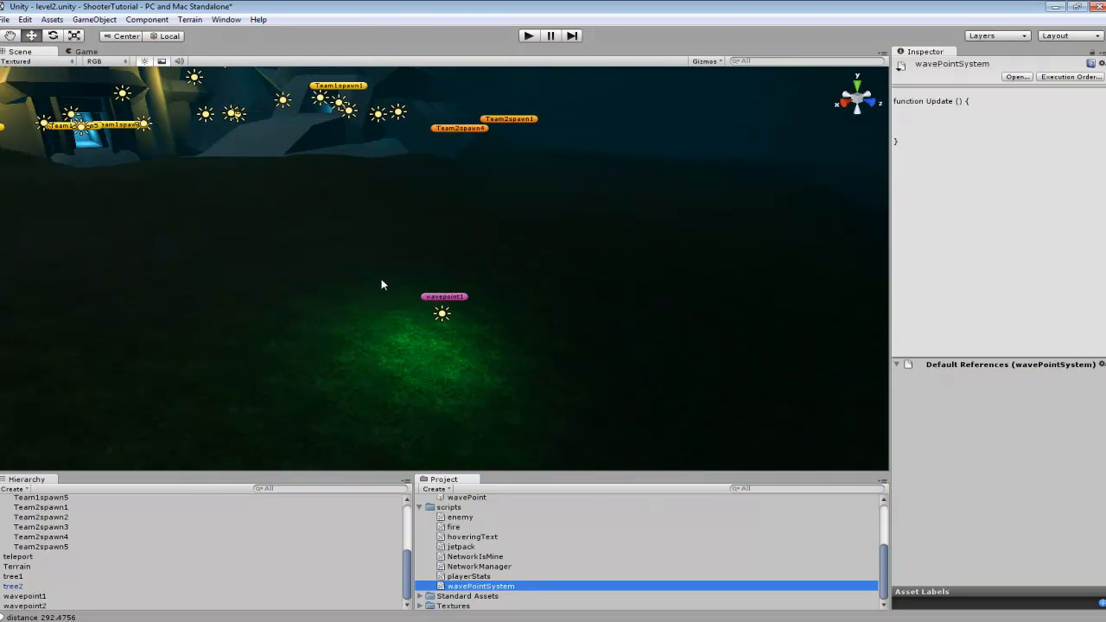
mouse_move(505, 270)
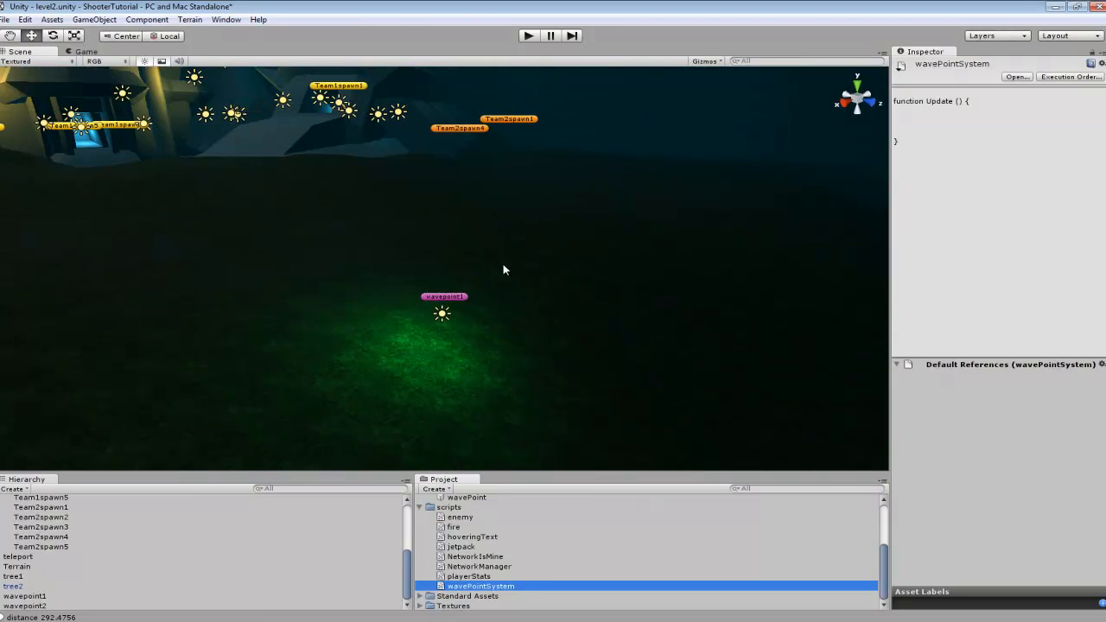
mouse_move(580, 358)
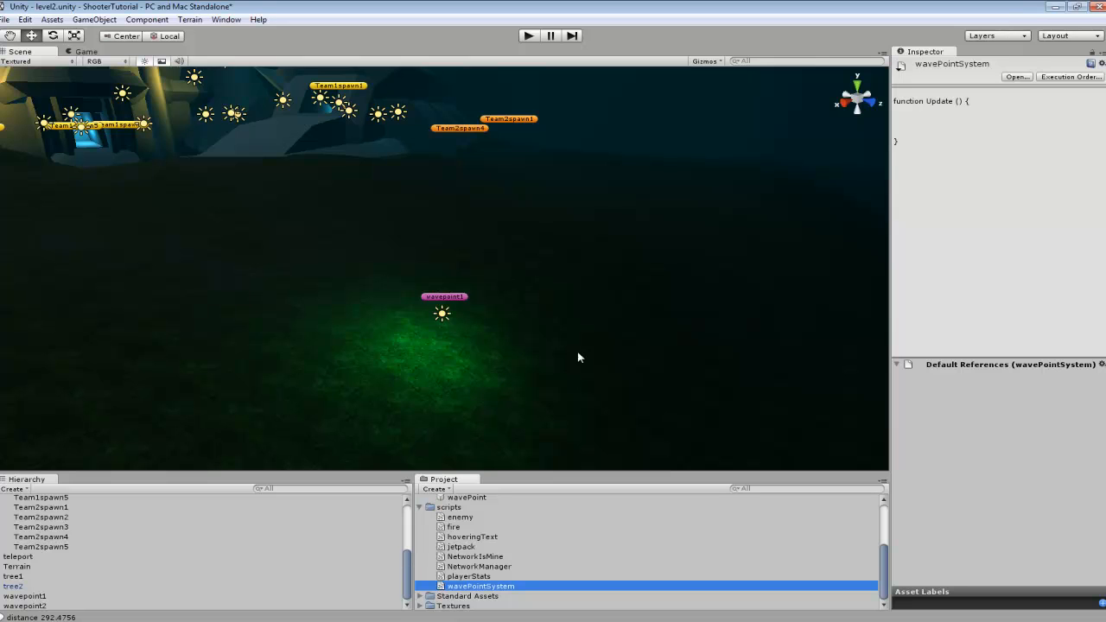
mouse_move(415, 130)
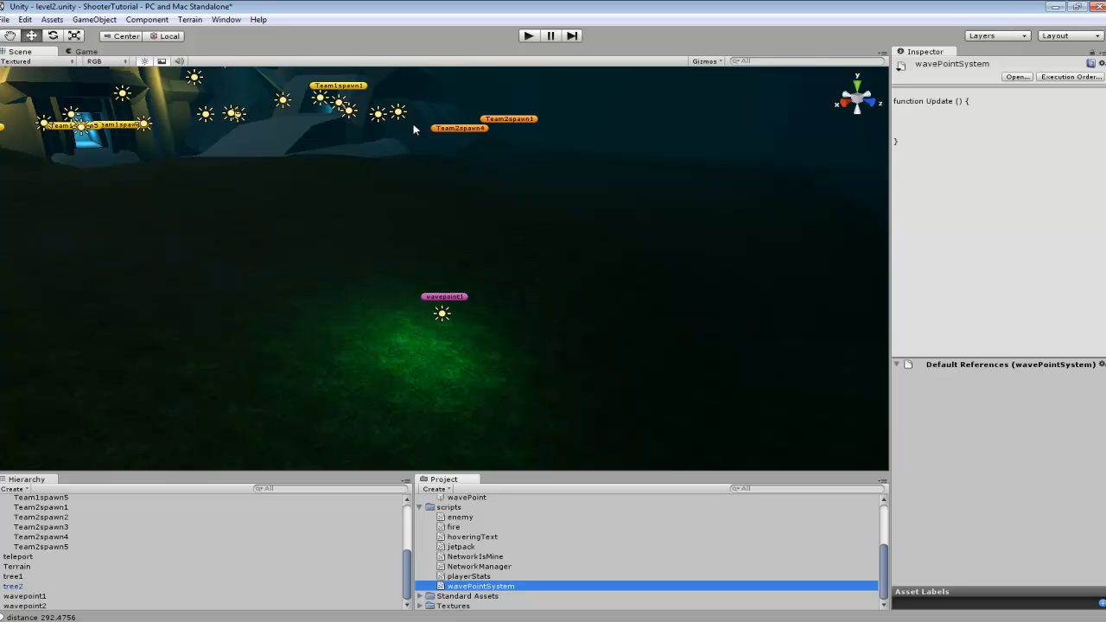
mouse_move(441, 282)
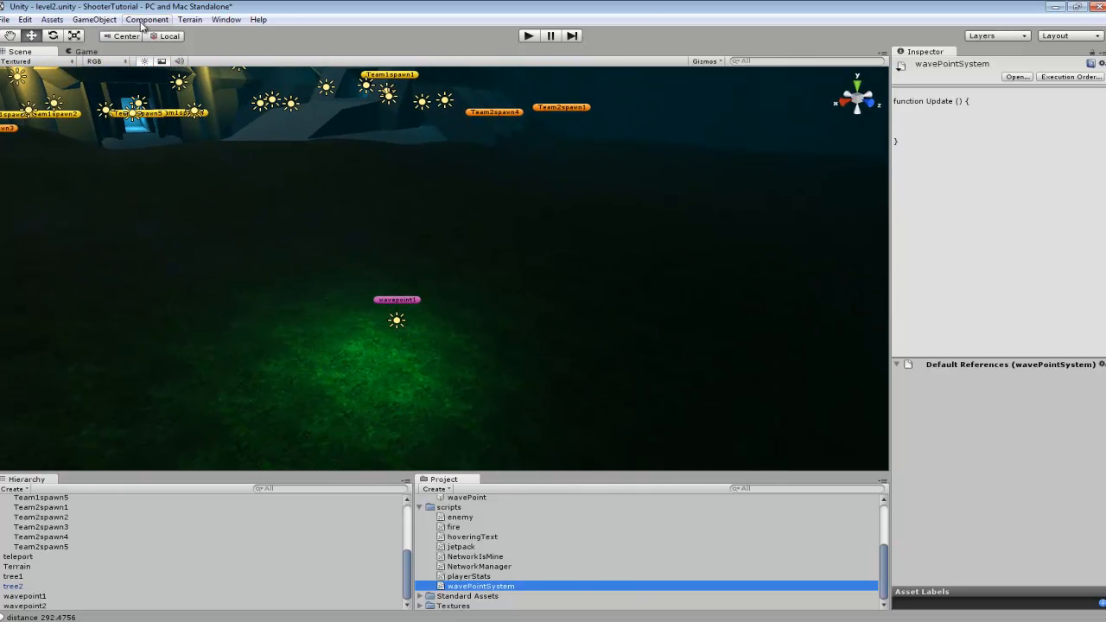
left_click(95, 19)
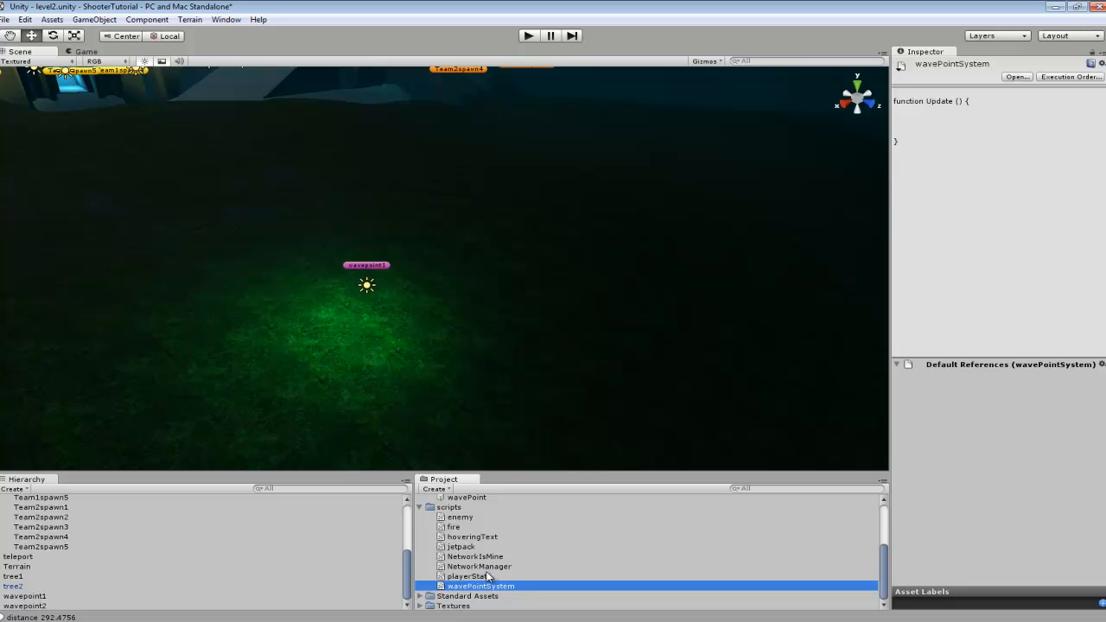
mouse_move(488, 523)
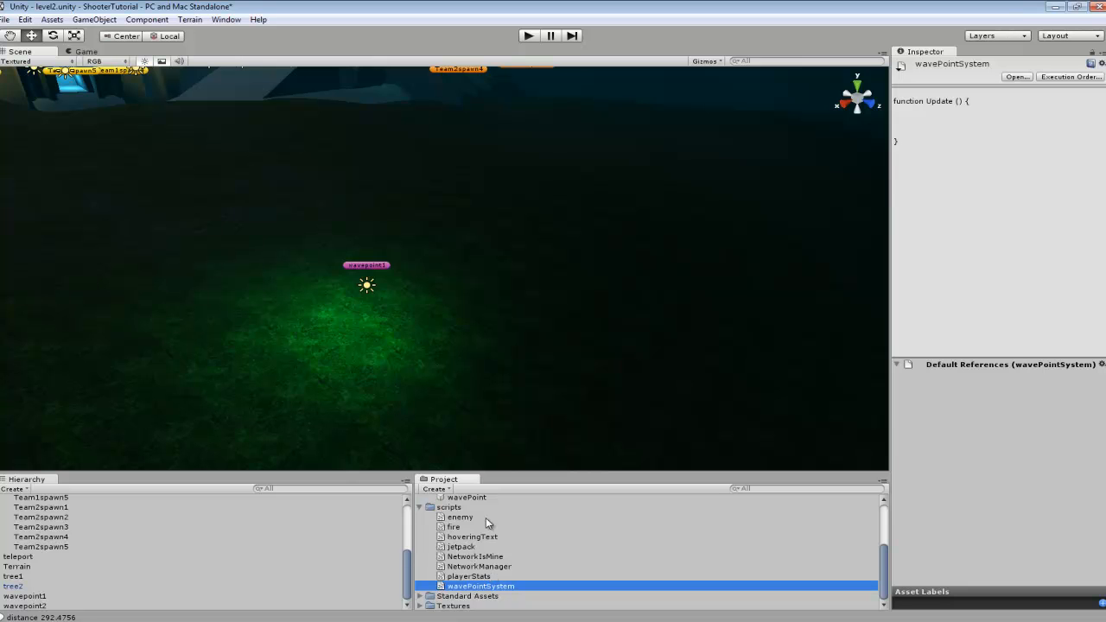
left_click(470, 577)
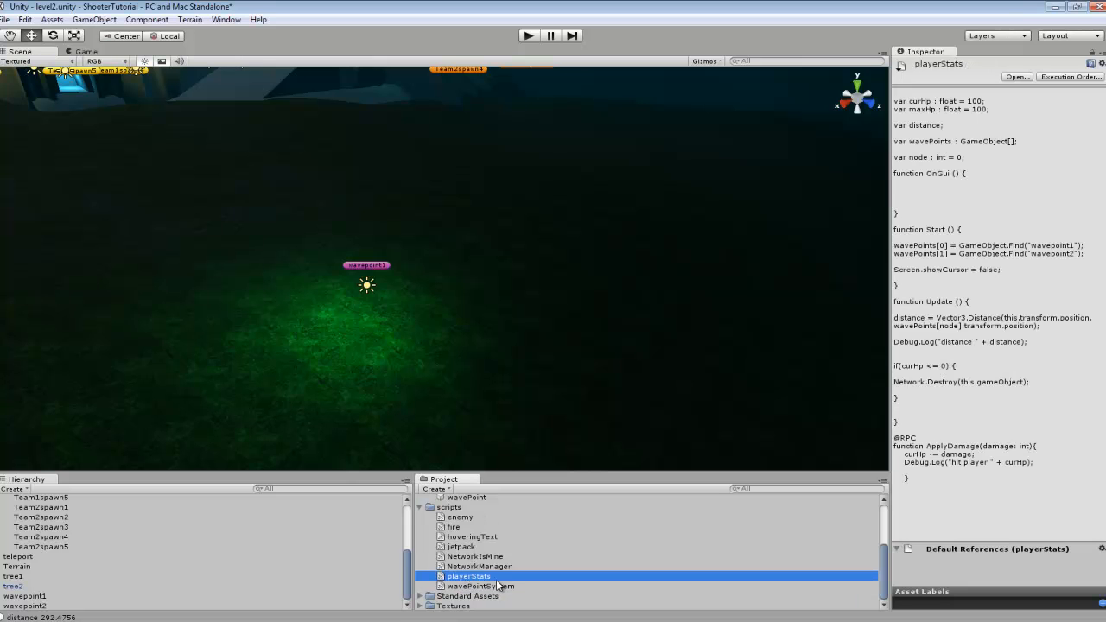
double_click(468, 577)
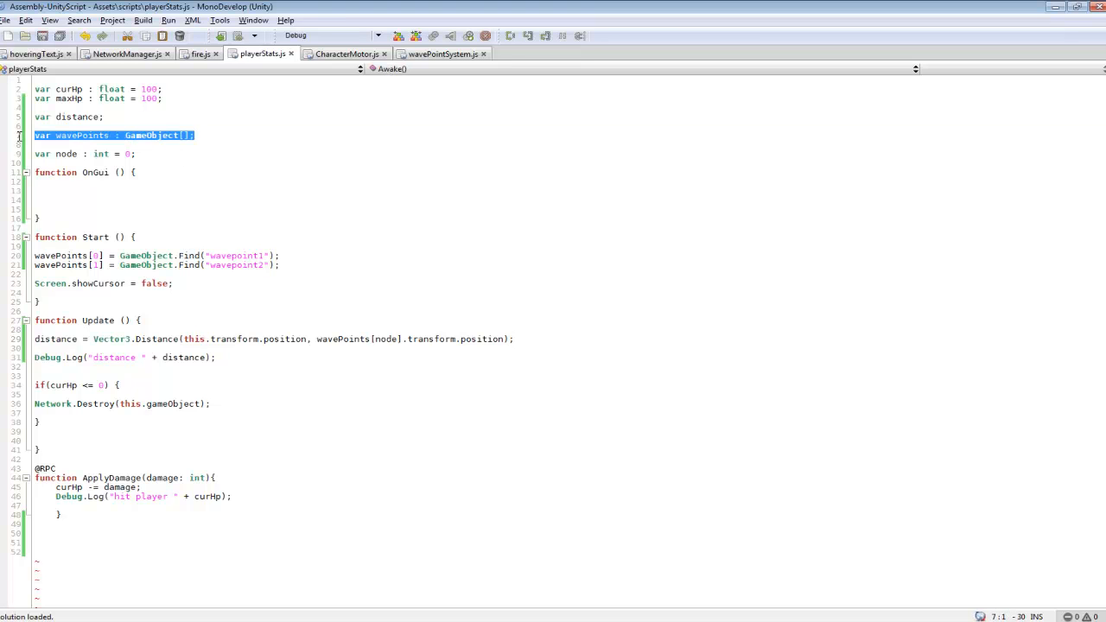
left_click(130, 134)
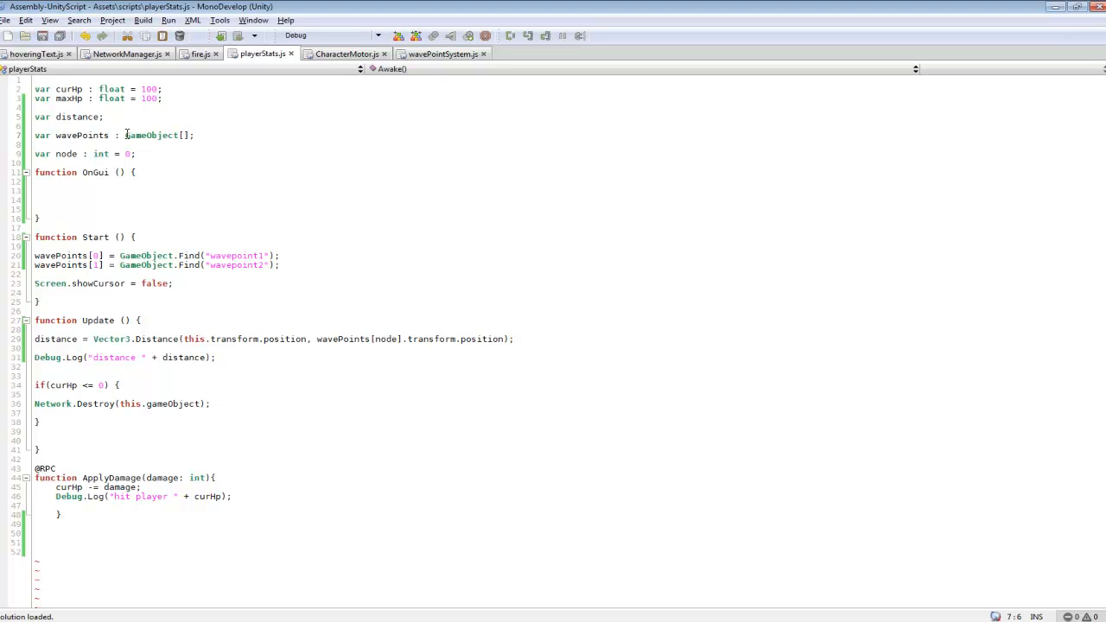
double_click(155, 135)
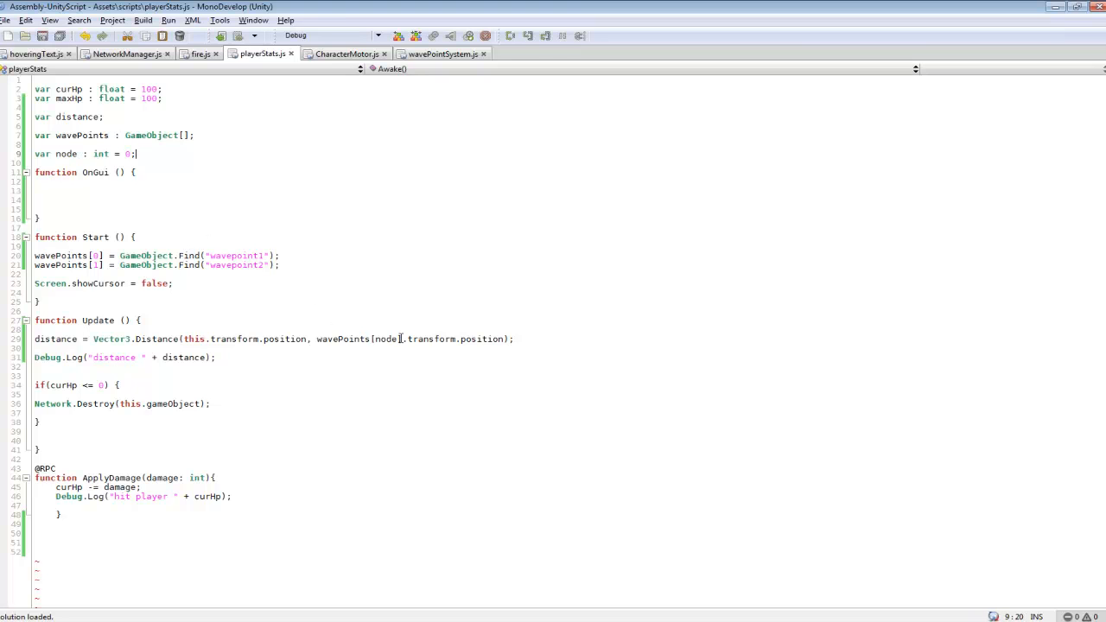
double_click(386, 339)
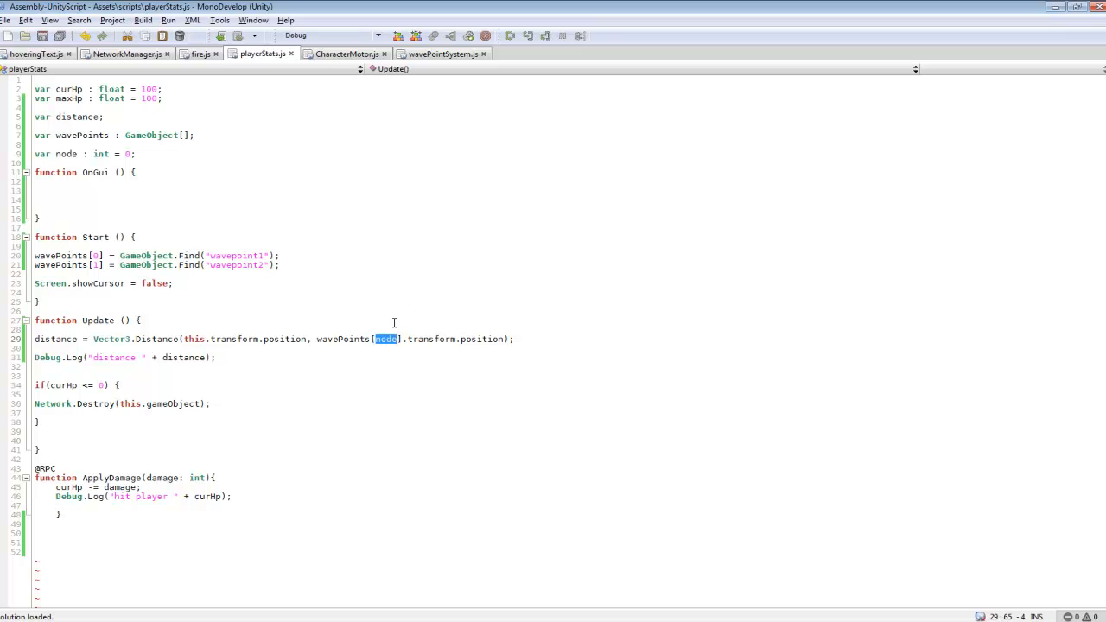
mouse_move(123, 138)
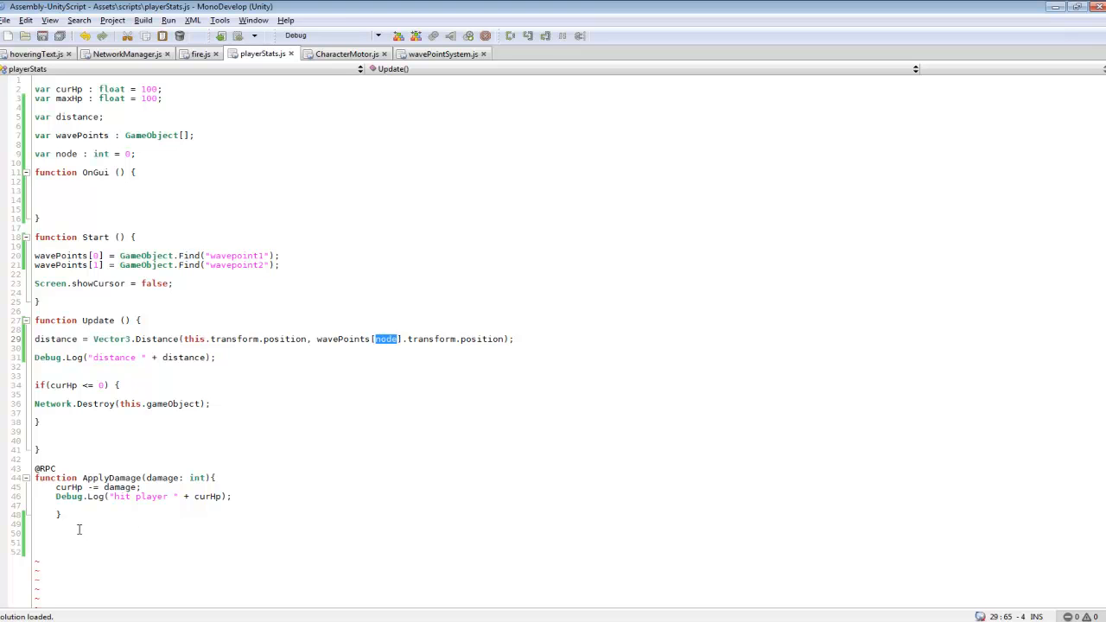
mouse_move(397, 449)
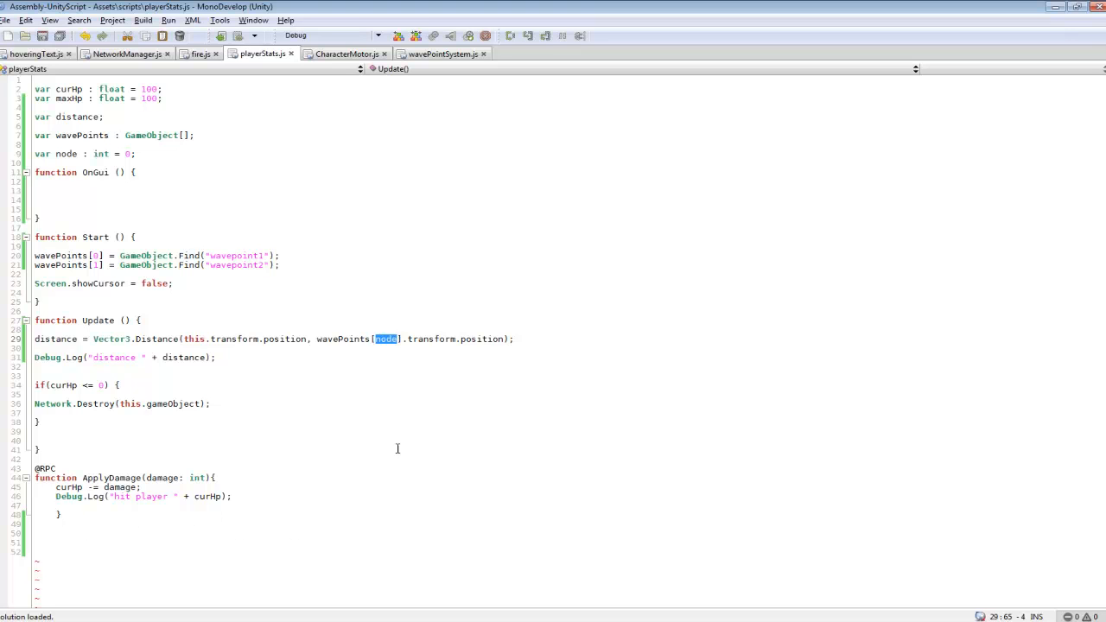
mouse_move(485, 354)
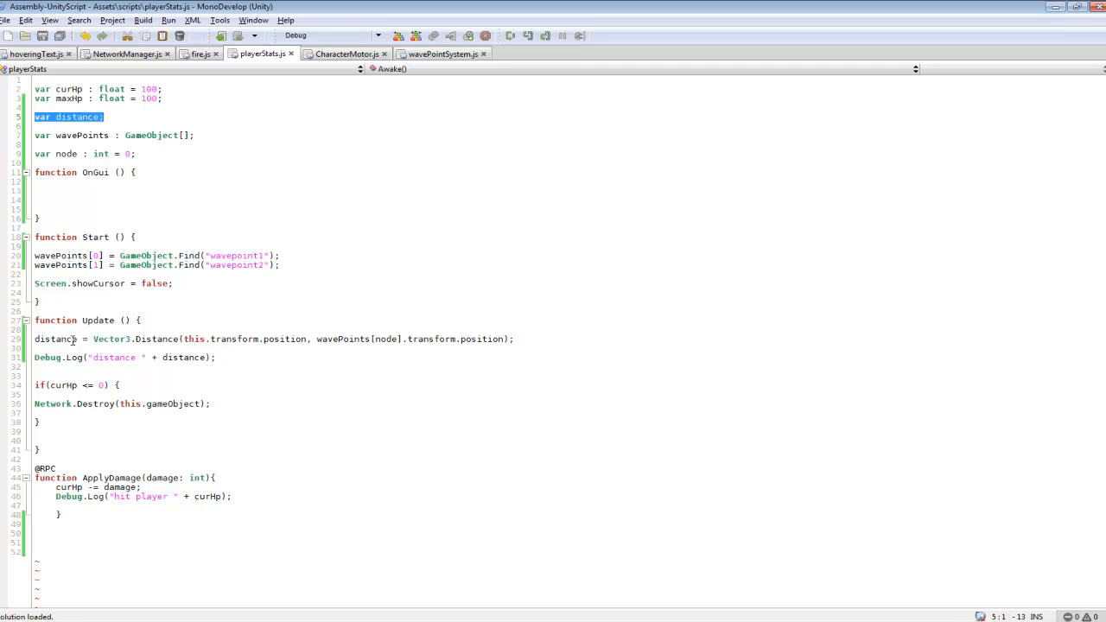
double_click(54, 338)
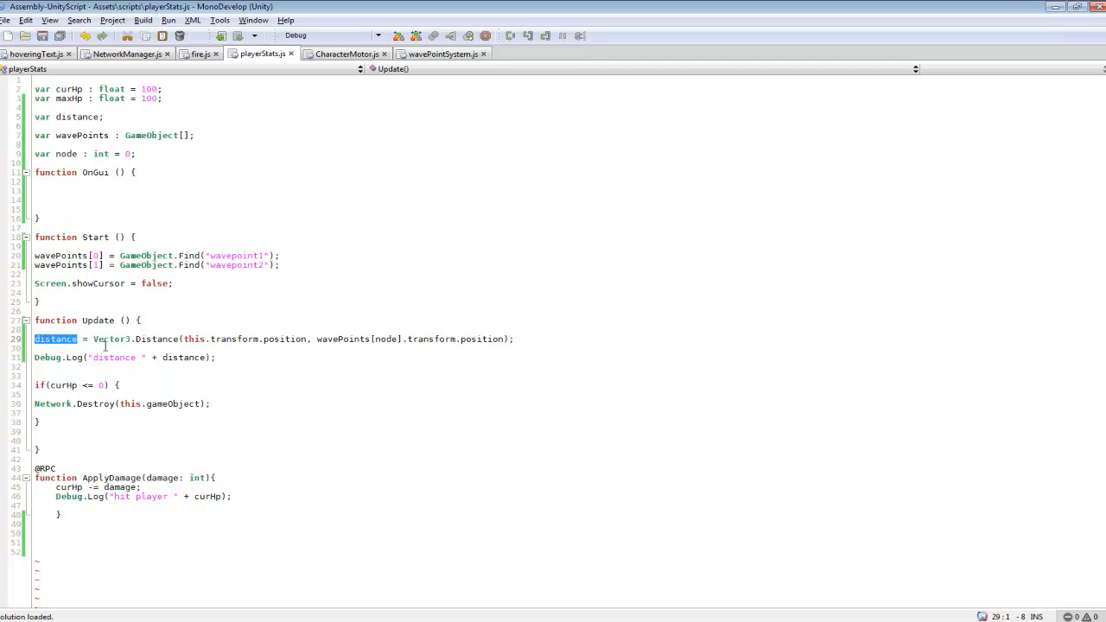
double_click(130, 339)
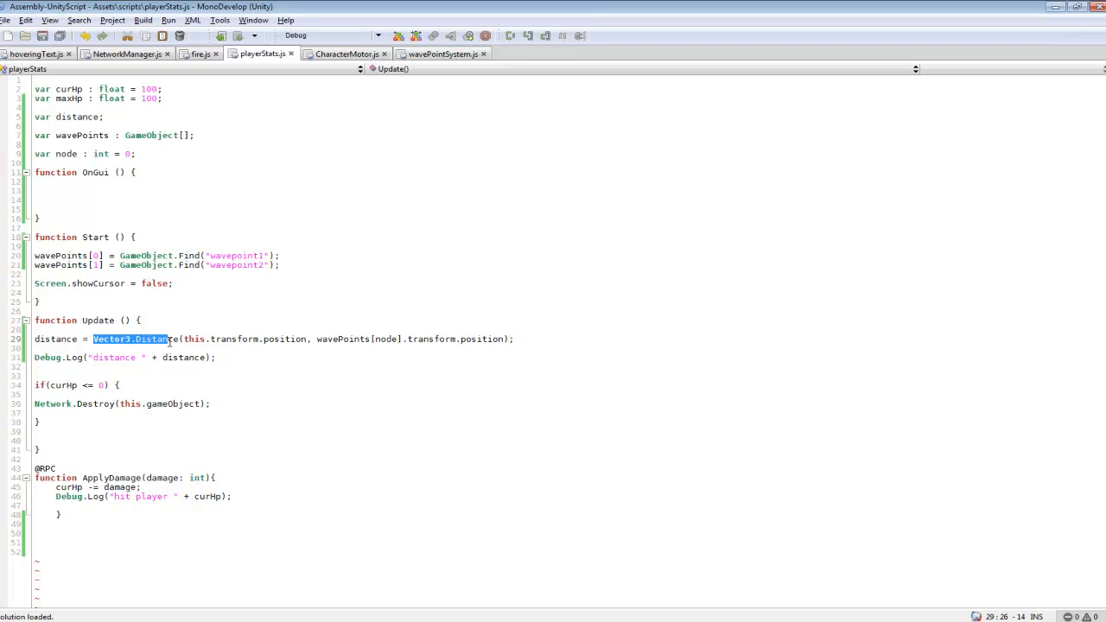
left_click(362, 356)
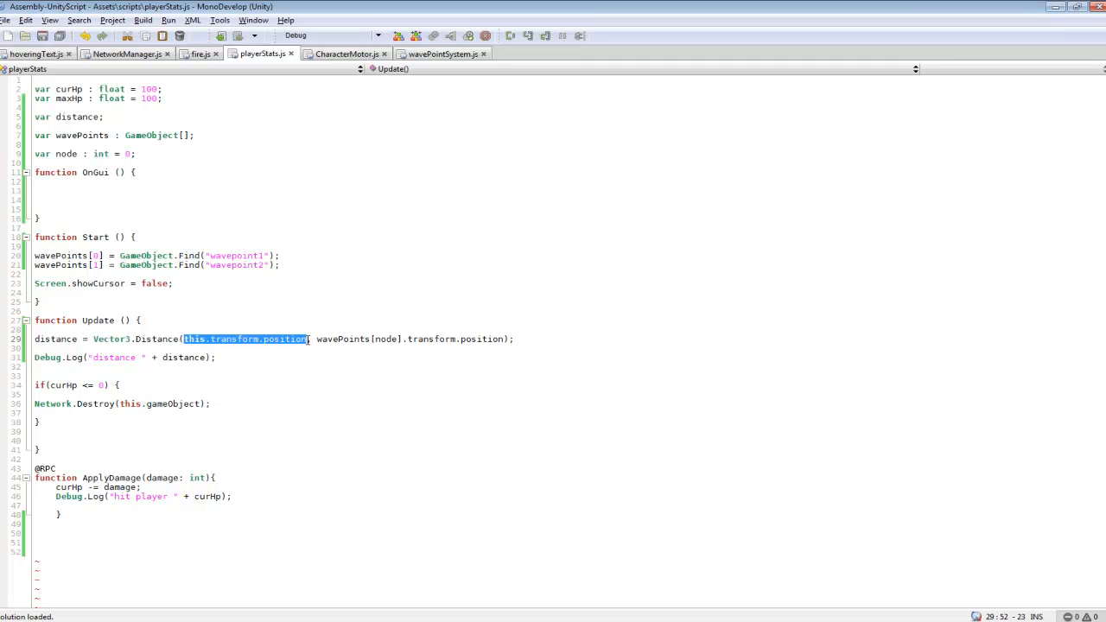
left_click(318, 339)
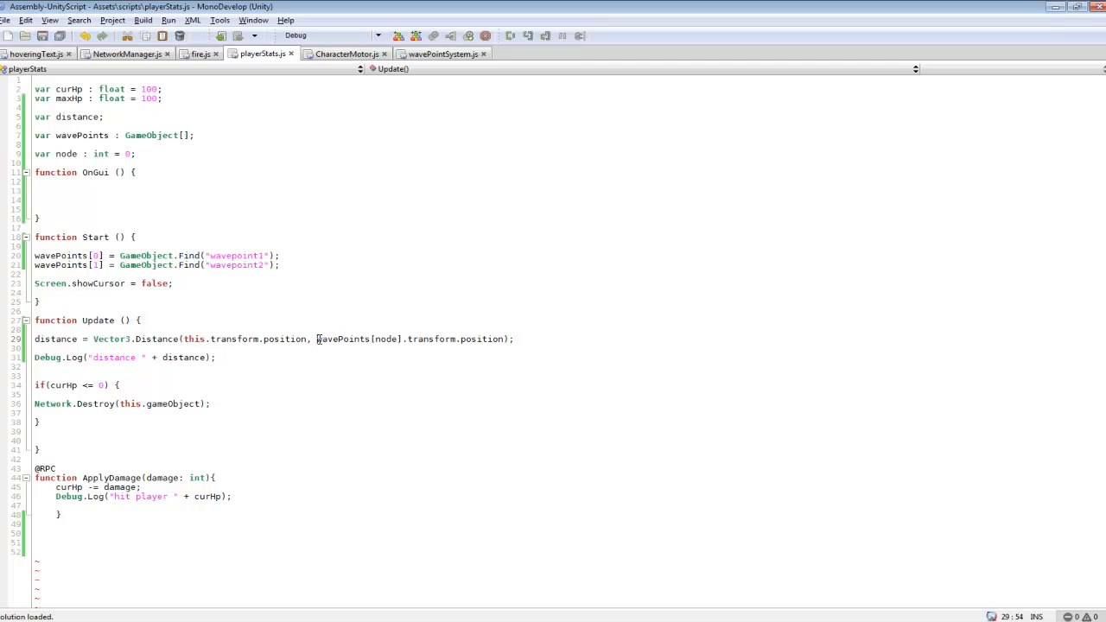
left_click(373, 339)
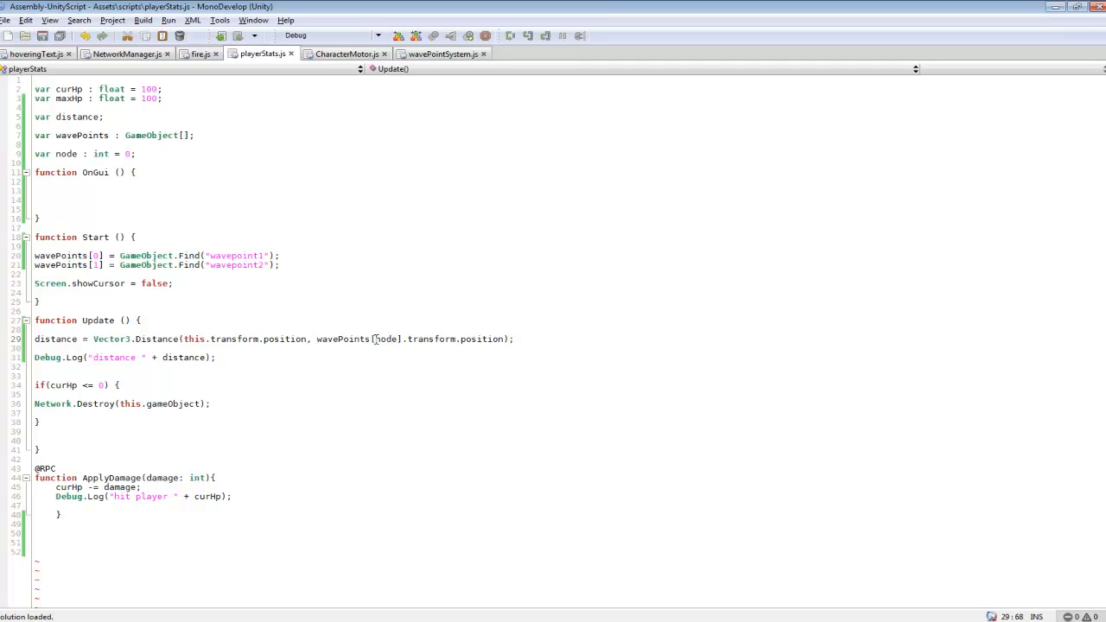
double_click(386, 339)
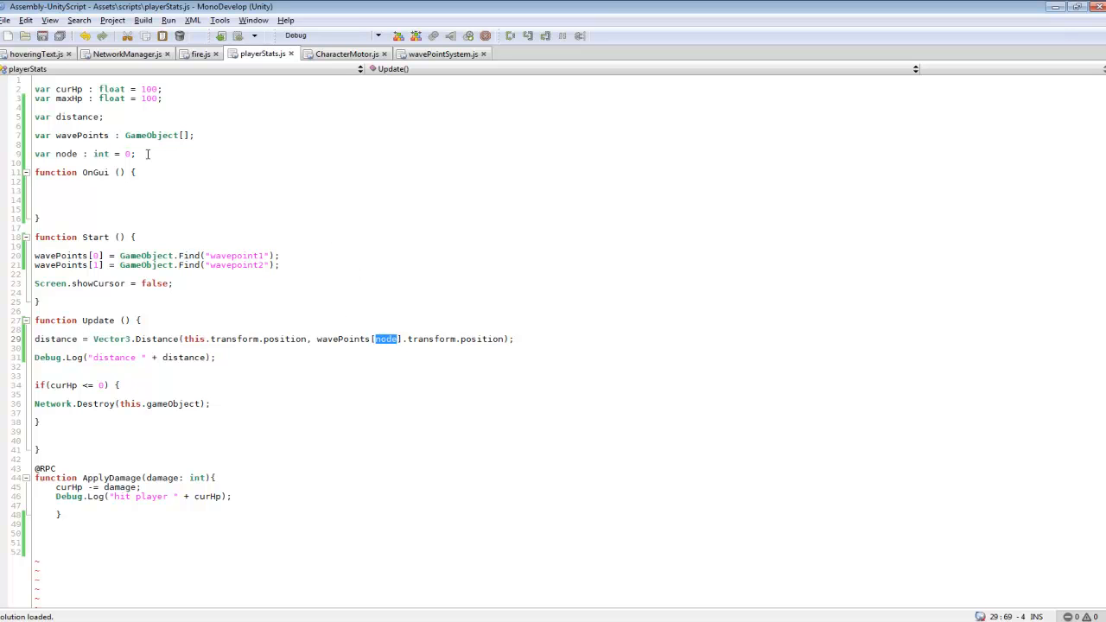
mouse_move(81, 210)
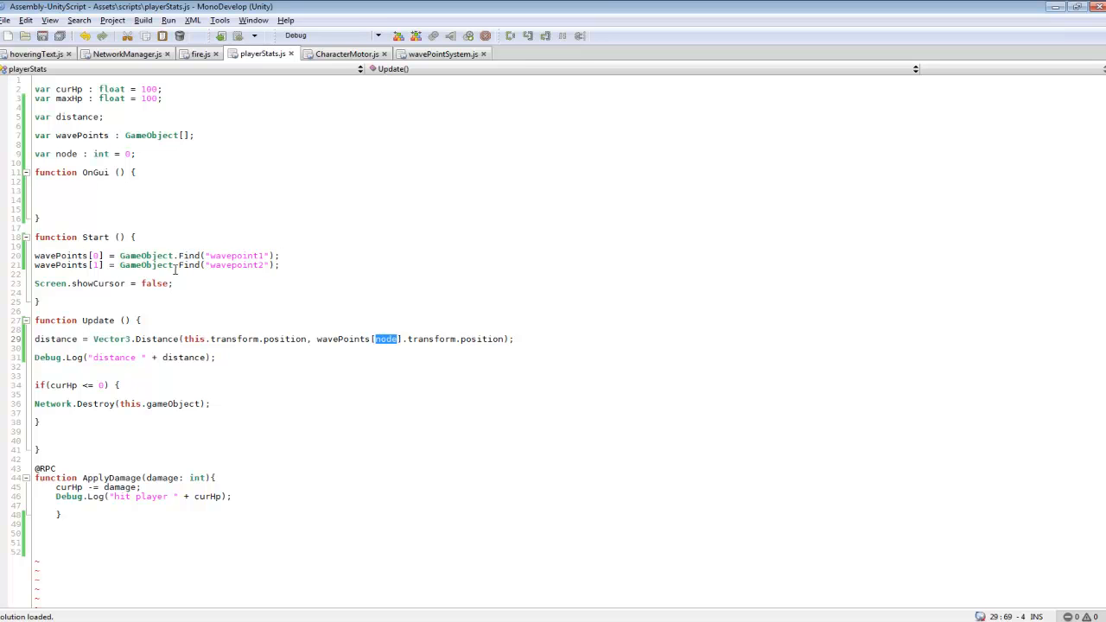
mouse_move(28, 251)
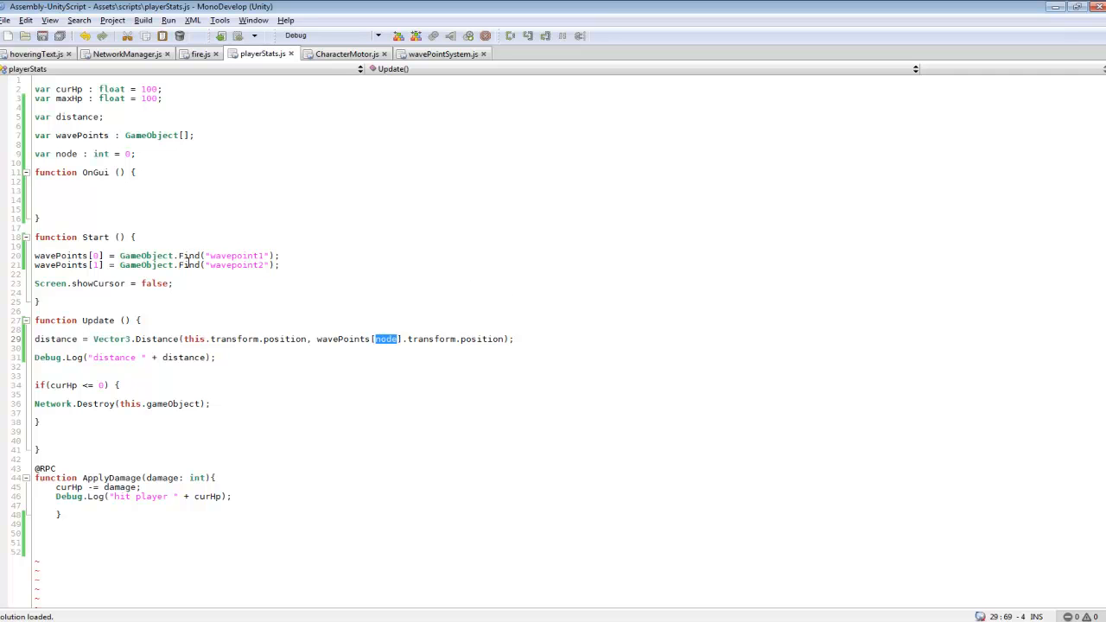
mouse_move(247, 252)
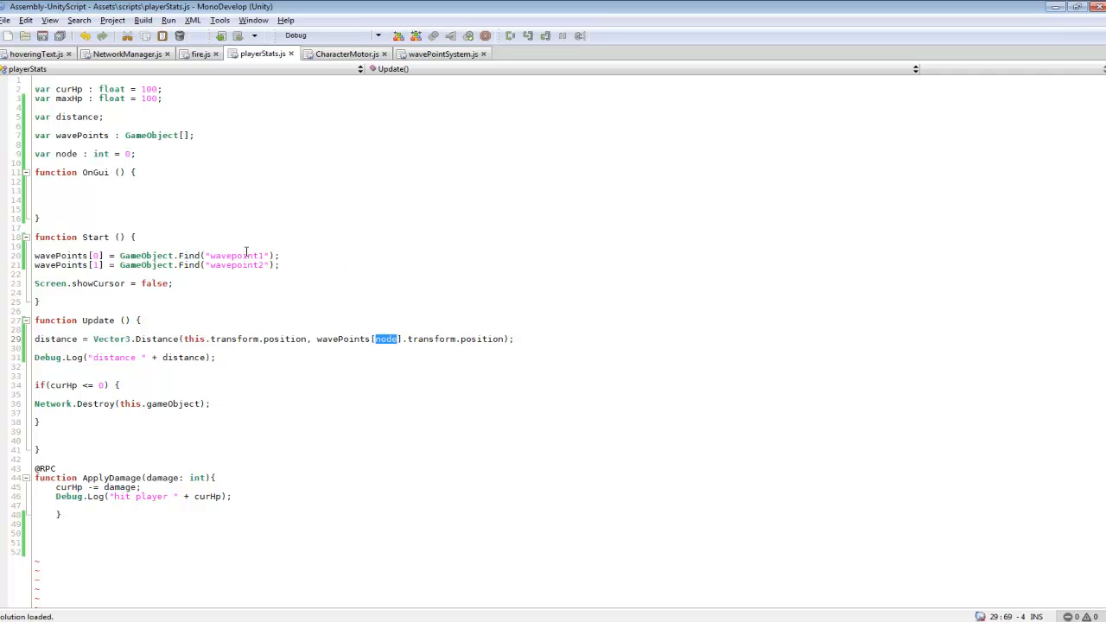
mouse_move(233, 288)
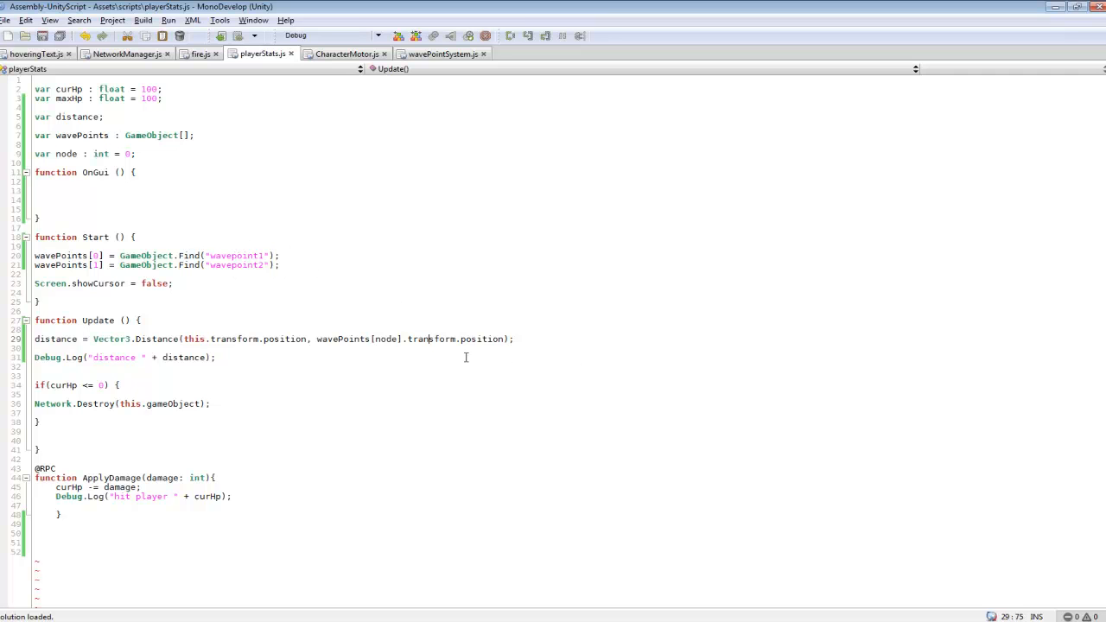
Select the waypoint transform and the distance variable in the distance log line.
double_click(47, 357)
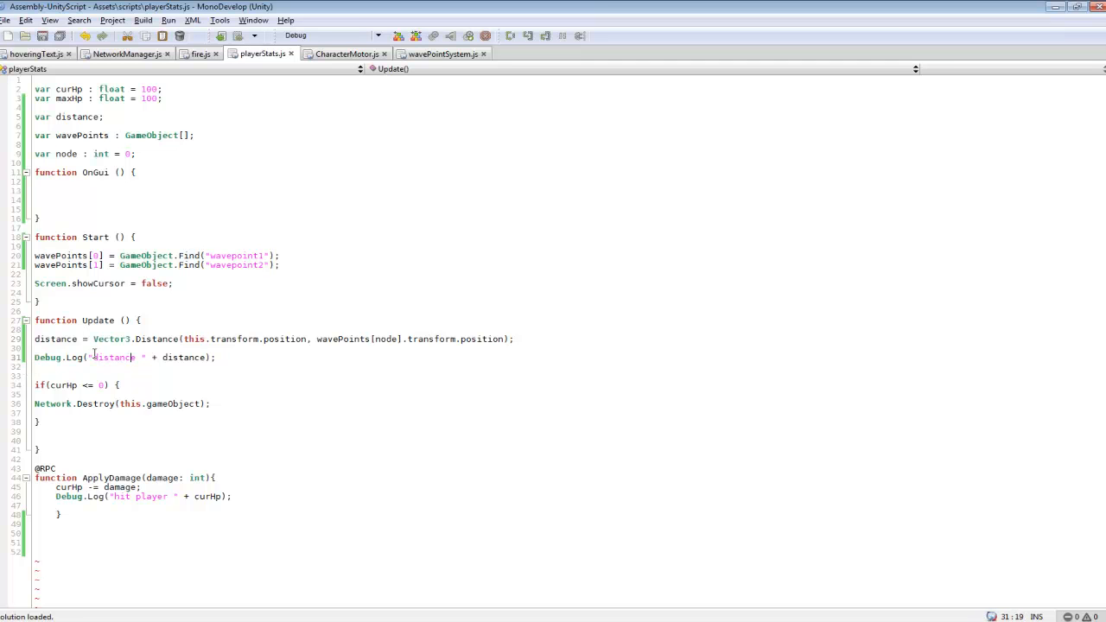
double_click(113, 357)
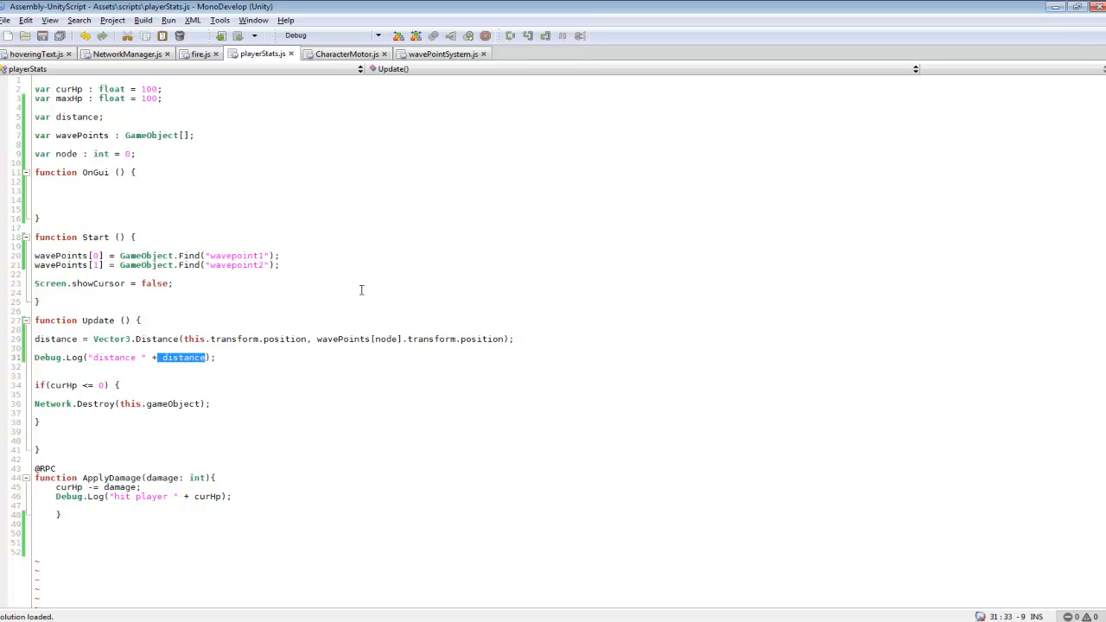
mouse_move(225, 146)
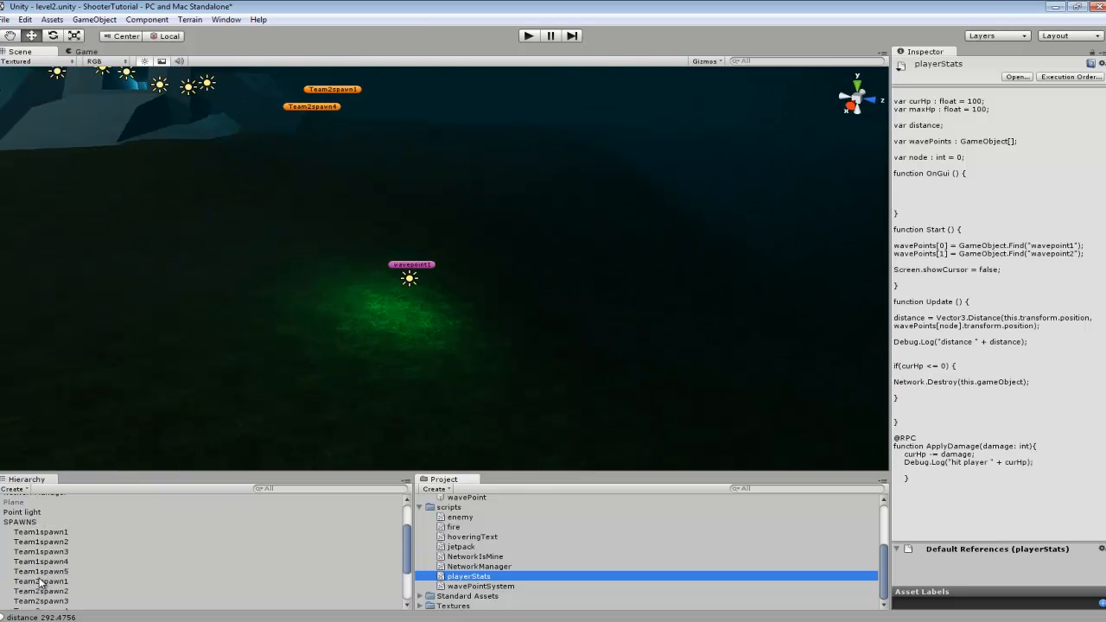
Select the Player prefab and scroll the Inspector to its Player Stats component.
scroll("down", 3)
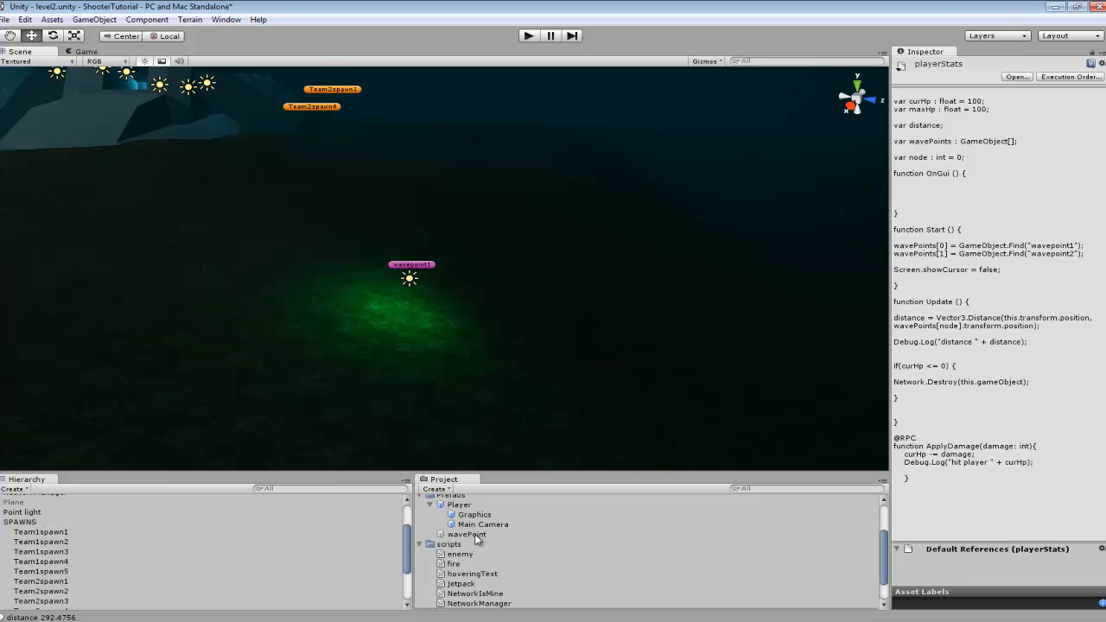
left_click(459, 505)
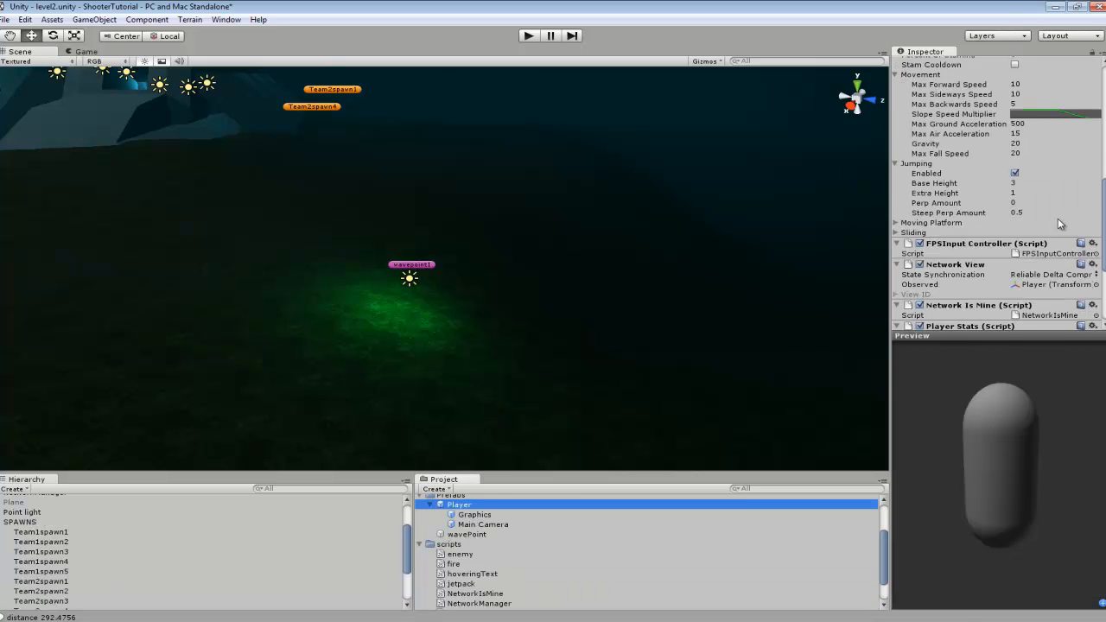
scroll("down", 3)
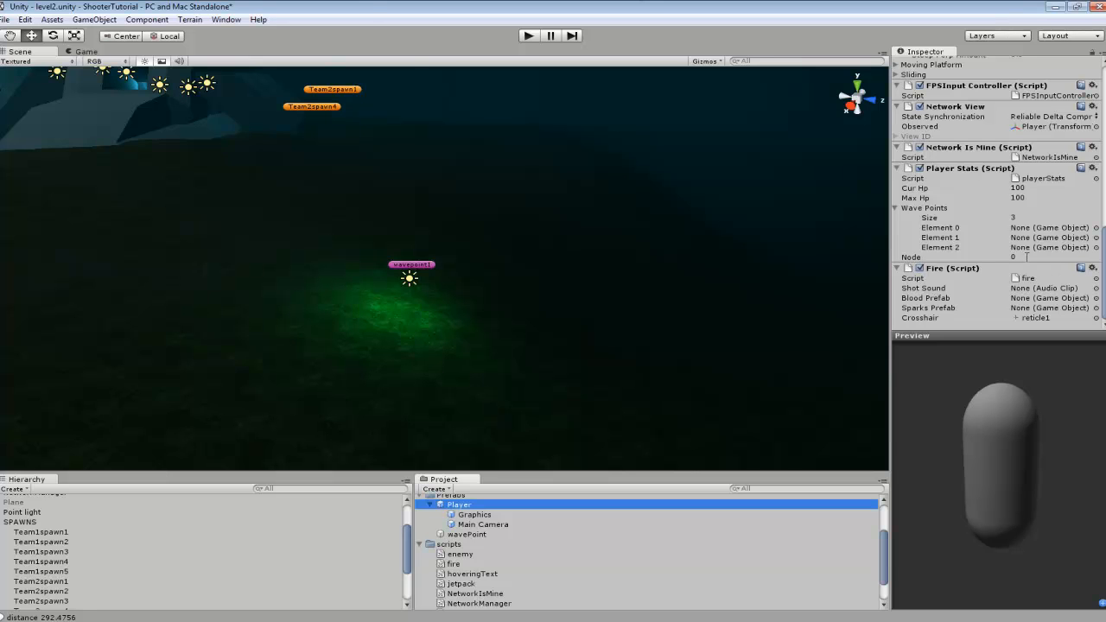
Open the Console from the Window menu and clear the old messages.
left_click(226, 19)
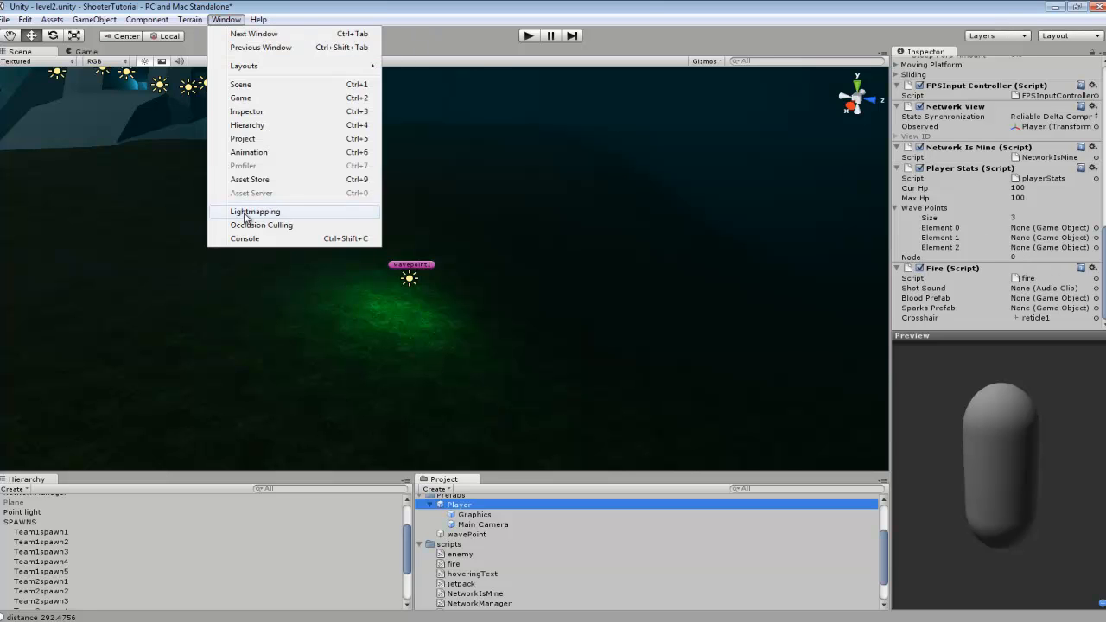
left_click(245, 238)
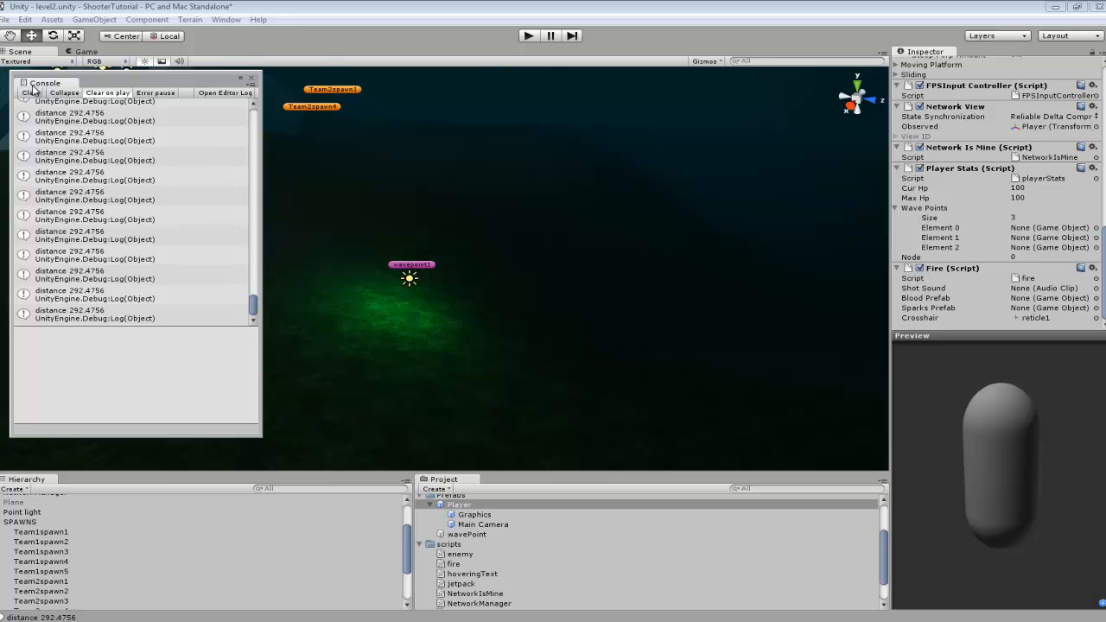
left_click(29, 93)
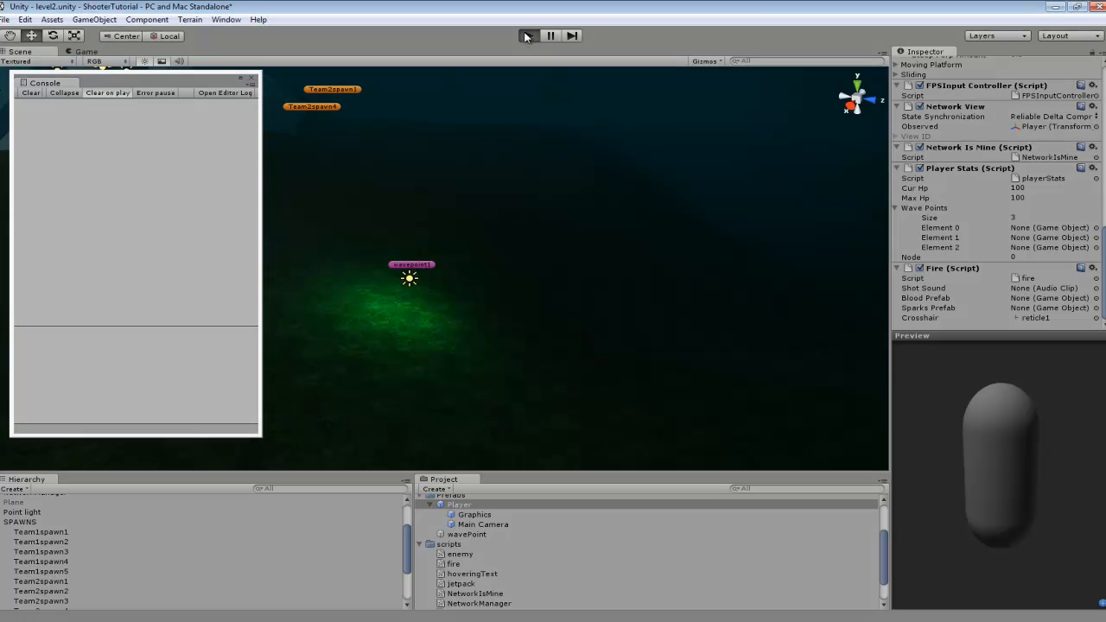
Play the game as server, logging distance 259.7096, then stop play mode.
left_click(528, 35)
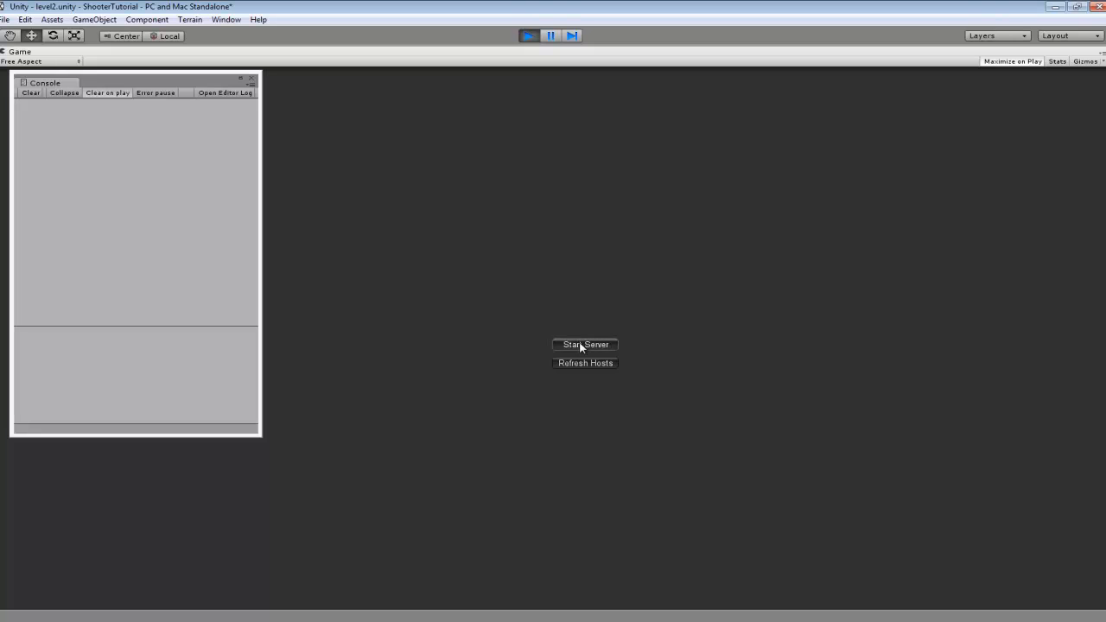
left_click(585, 344)
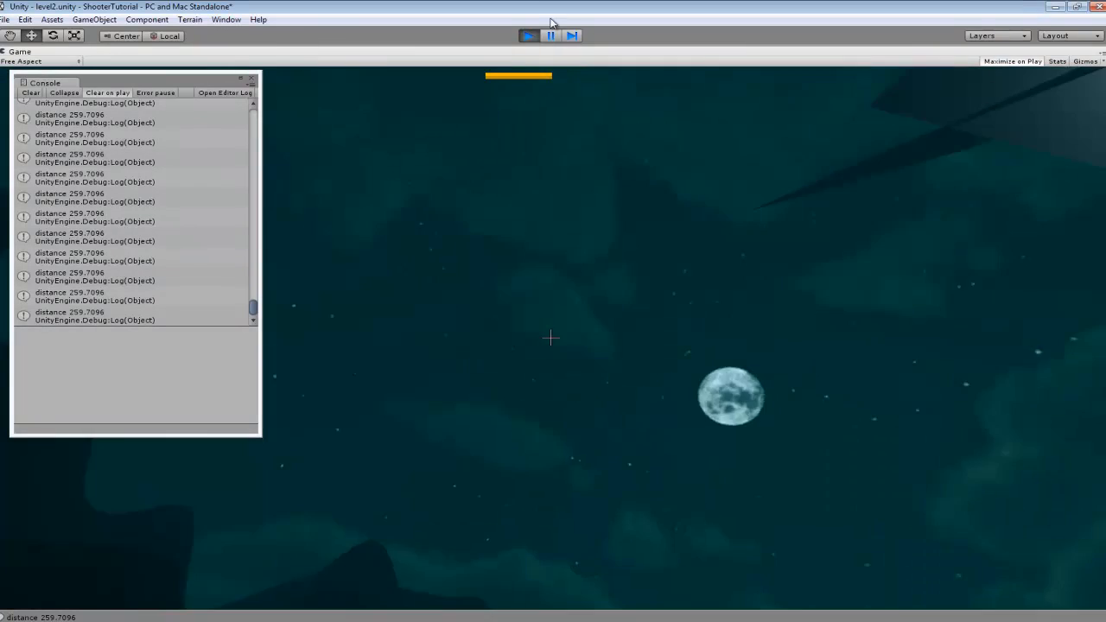
left_click(528, 35)
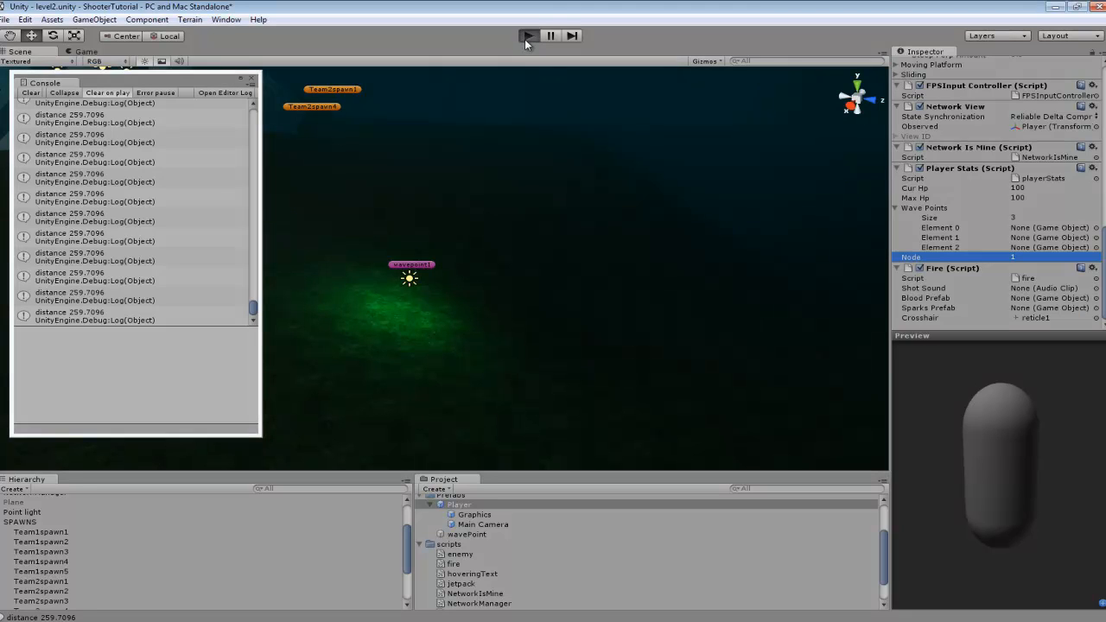
Run the game with Node 1, logging distance 292.4756, then stop play mode.
left_click(528, 35)
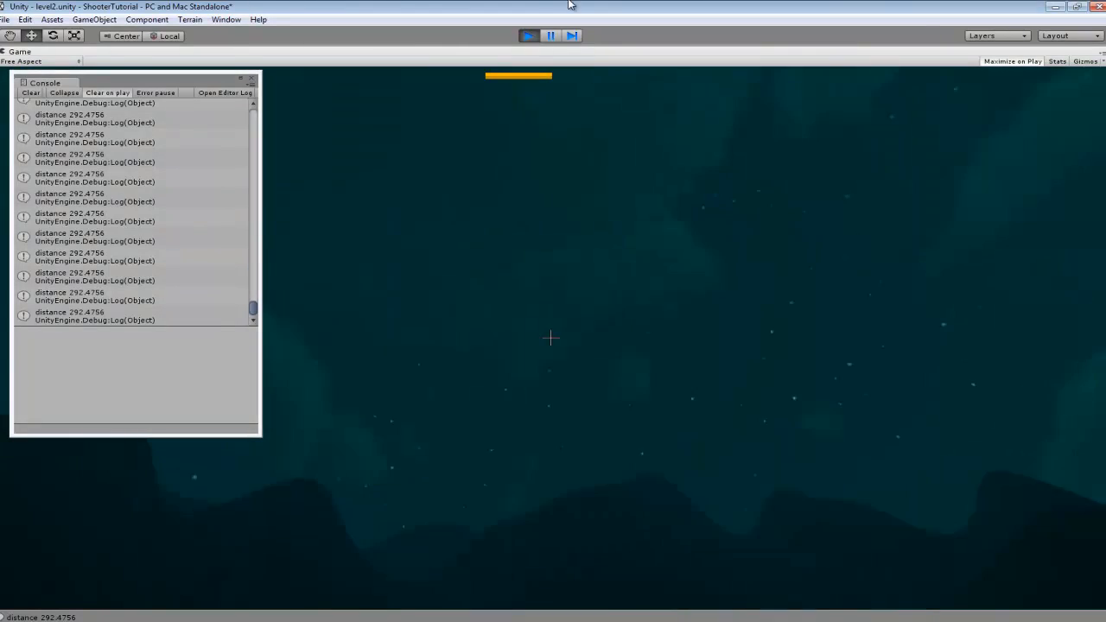
left_click(529, 36)
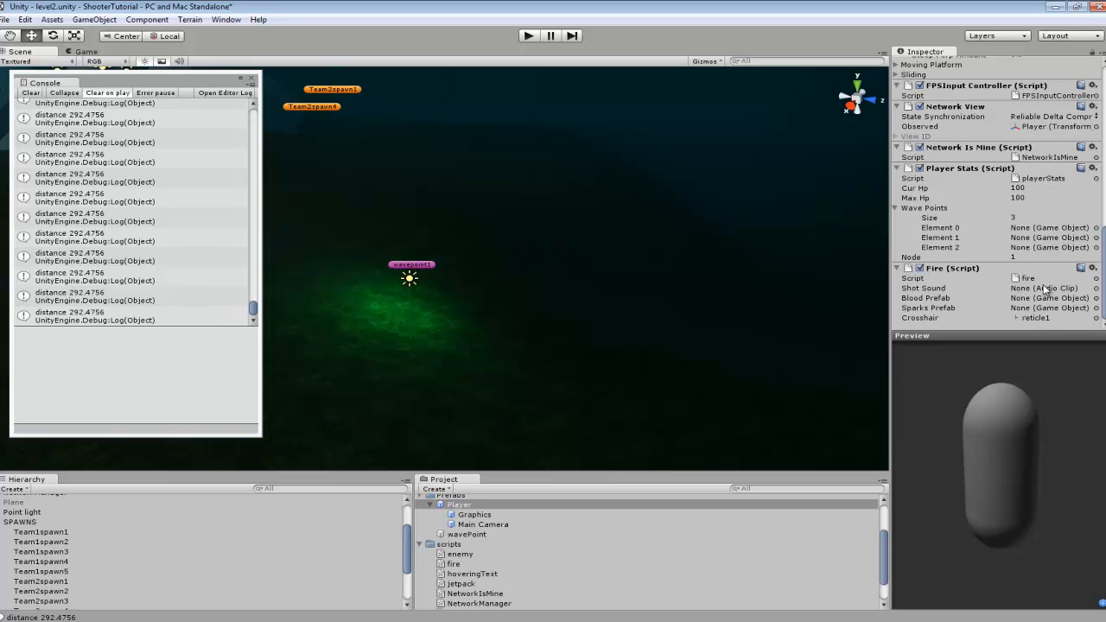
Click in the Unity editor window.
left_click(951, 257)
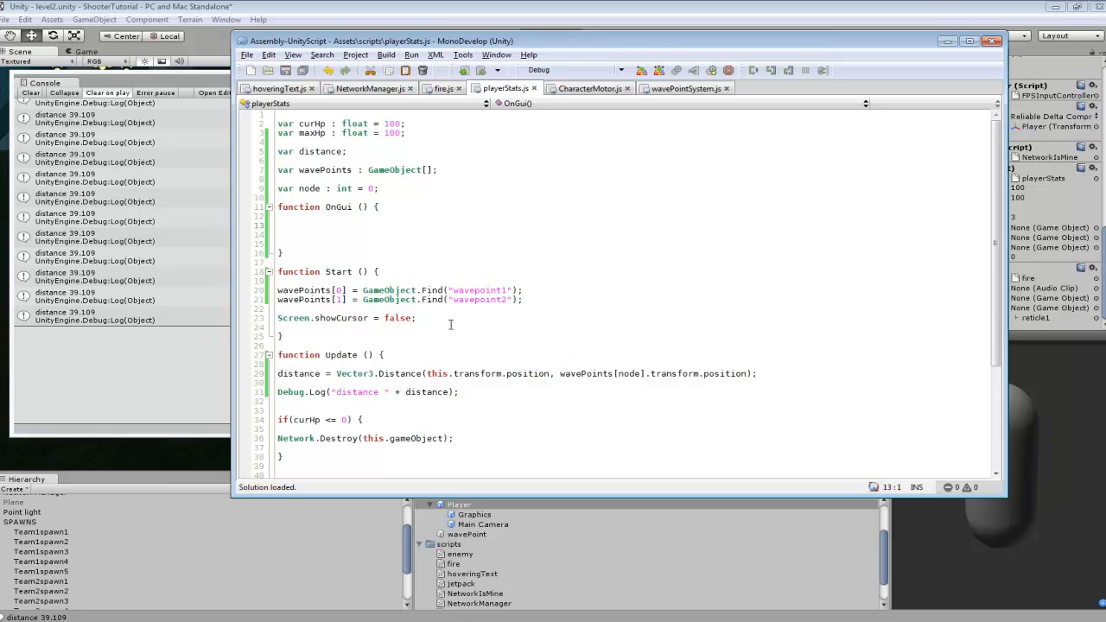
scroll("down", 3)
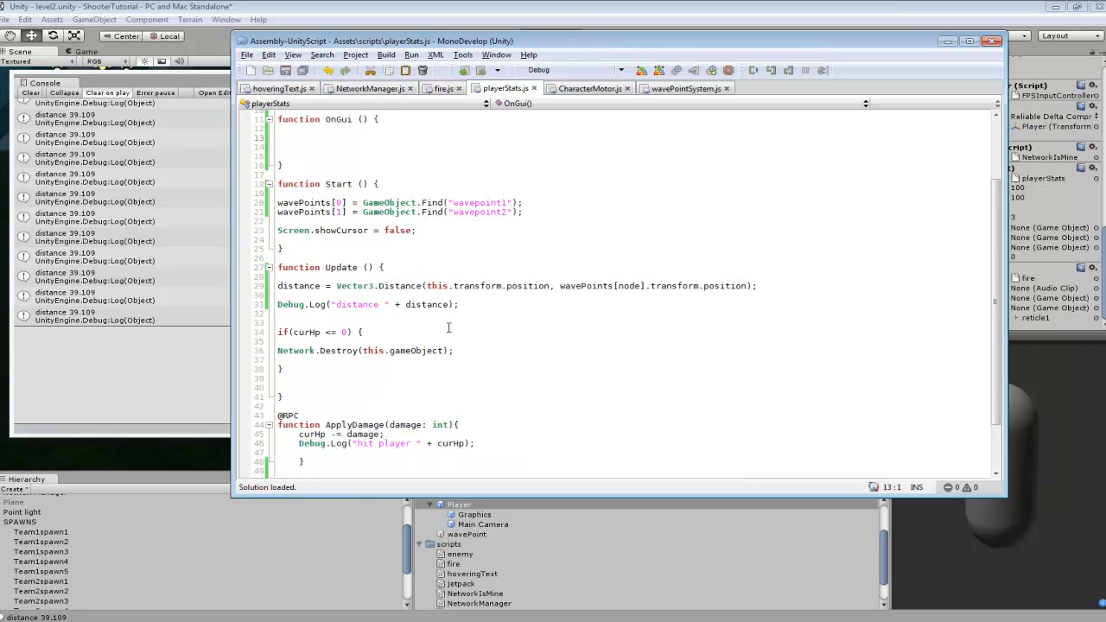
scroll("up", 3)
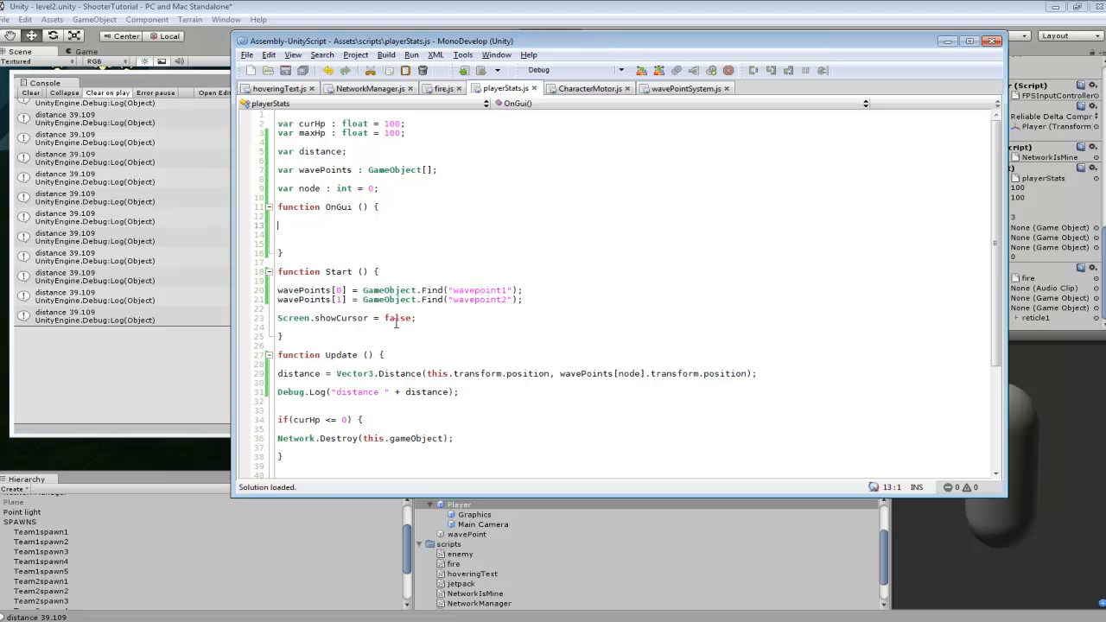
left_click_drag(279, 290, 510, 299)
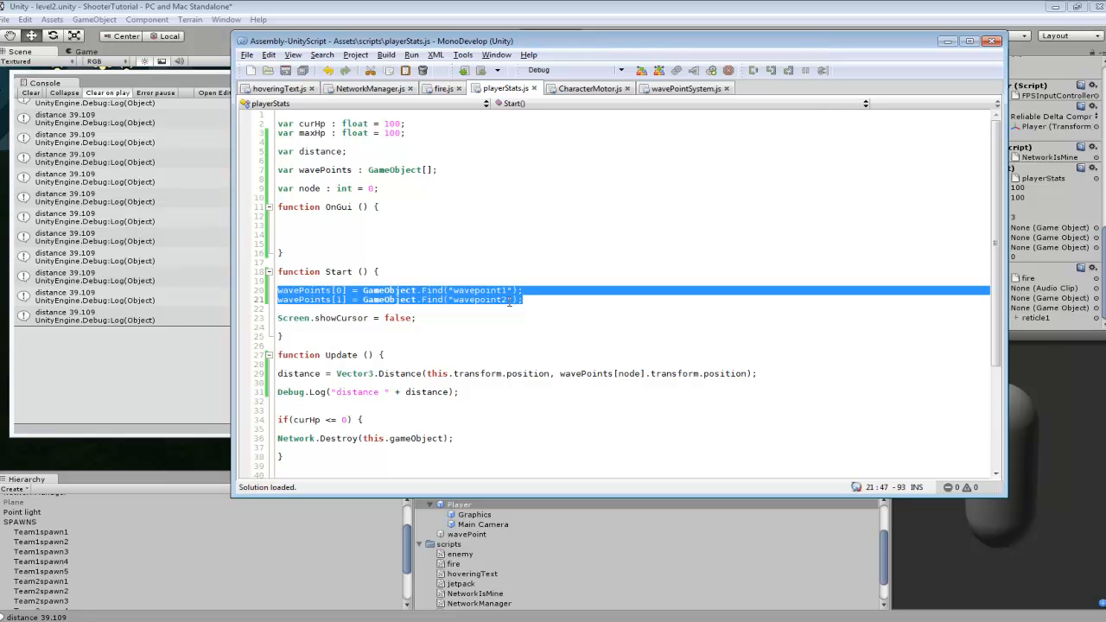
left_click(394, 300)
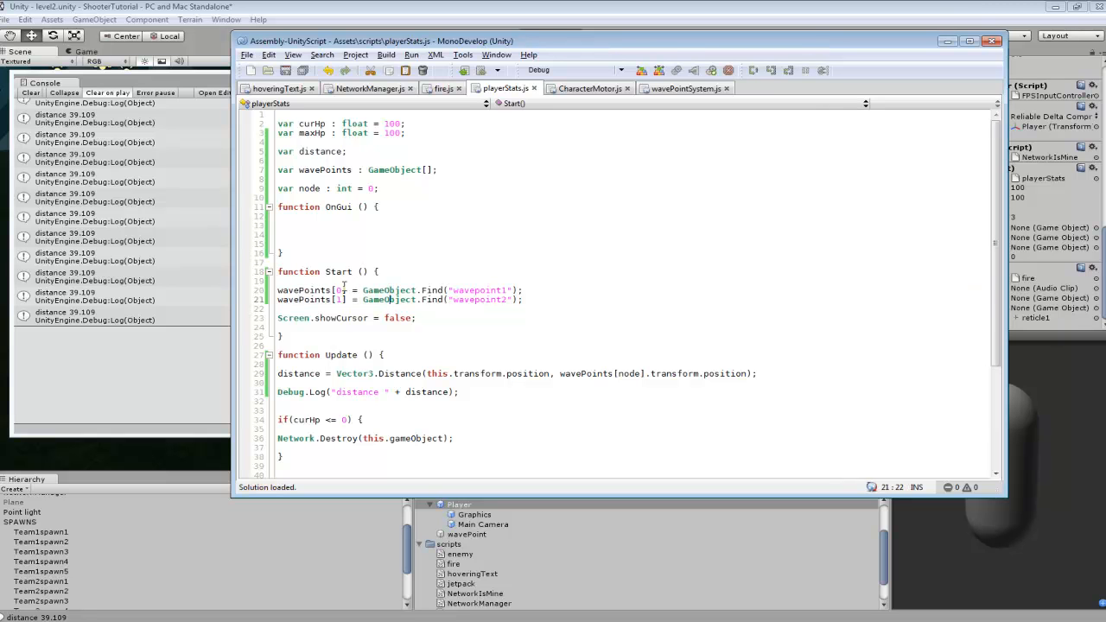
left_click(504, 289)
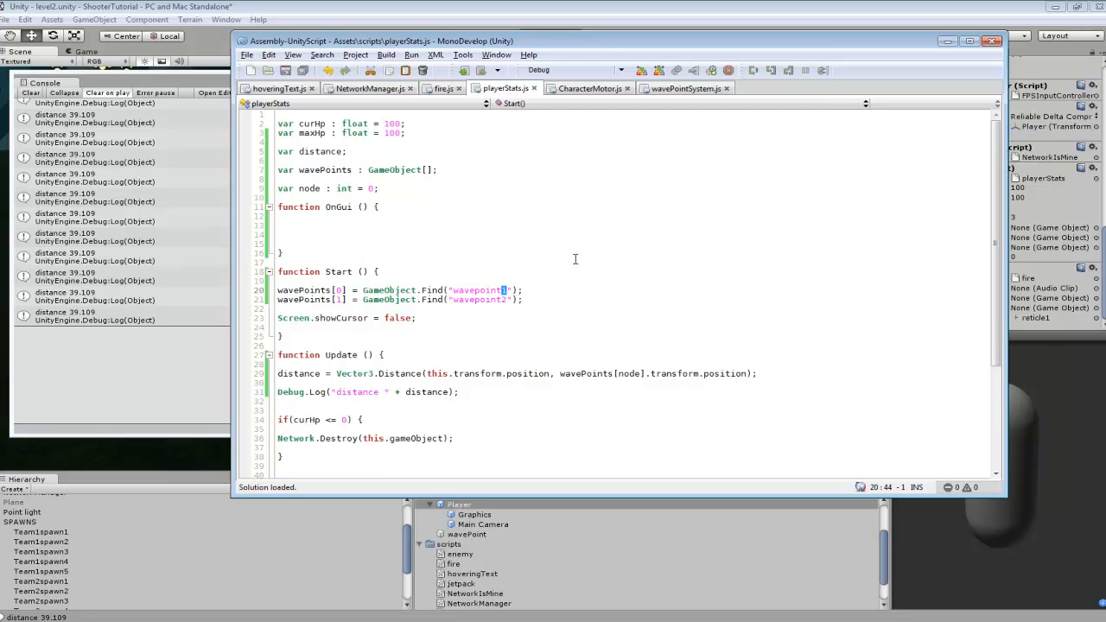
mouse_move(577, 392)
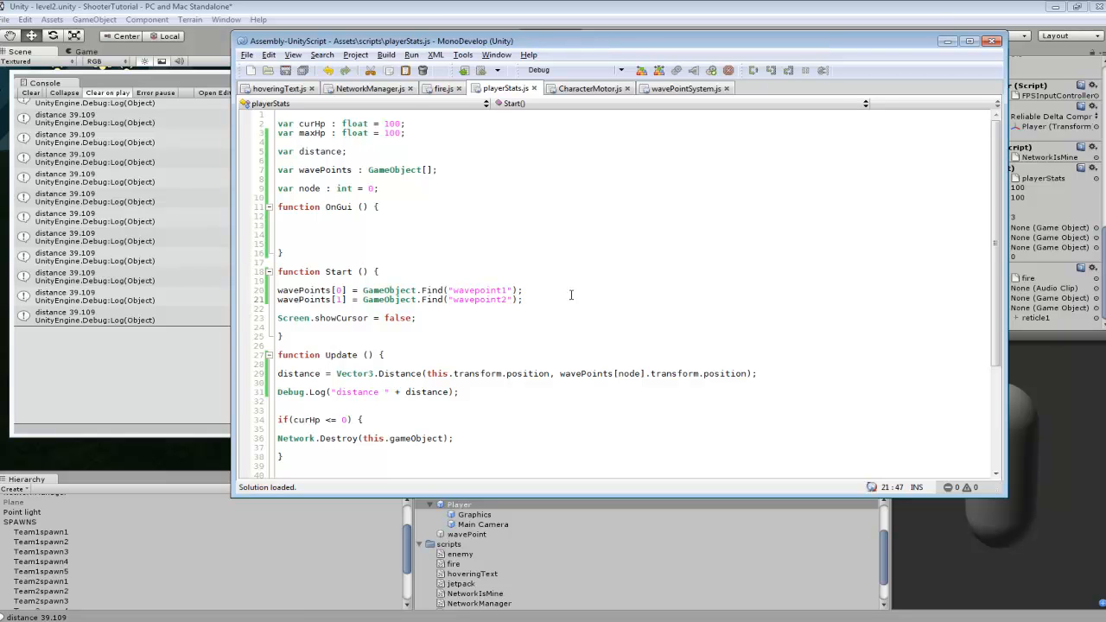
mouse_move(715, 226)
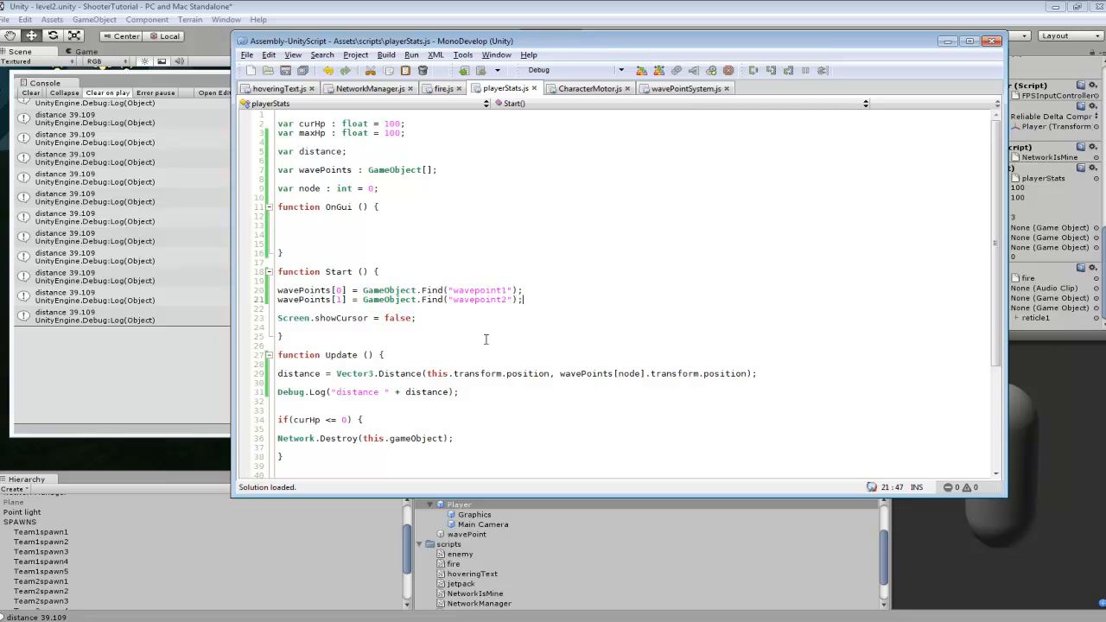
mouse_move(536, 287)
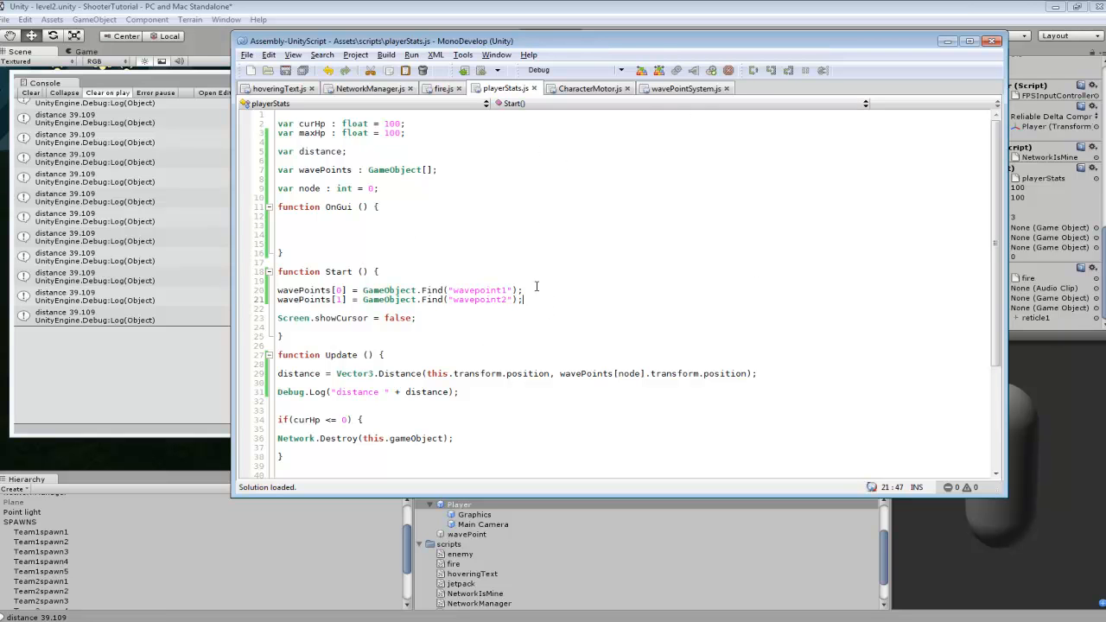
mouse_move(605, 437)
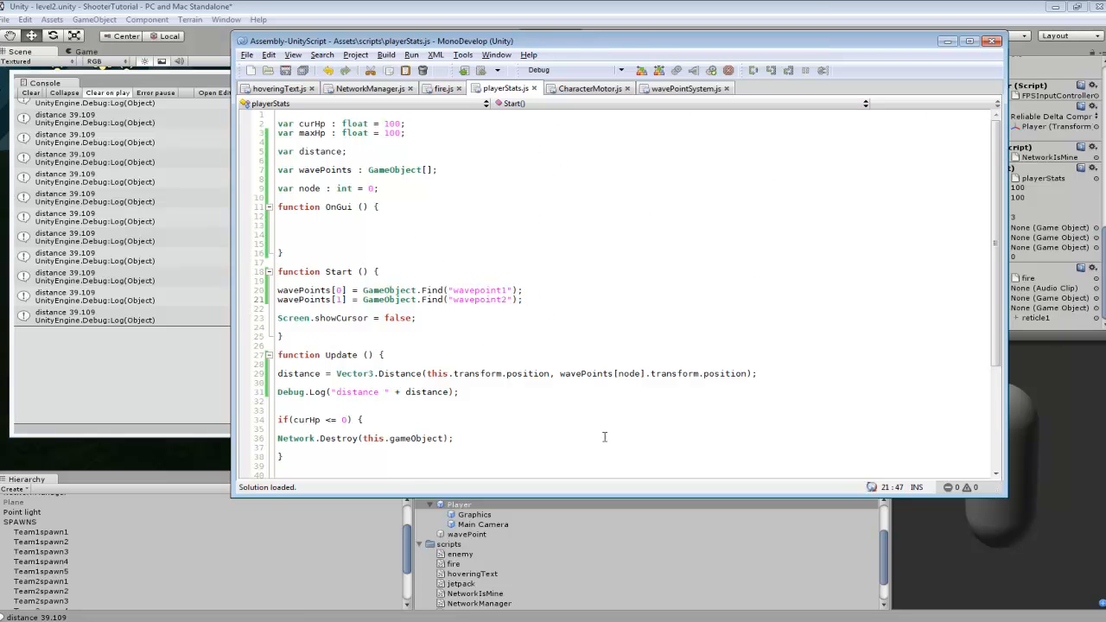
mouse_move(677, 361)
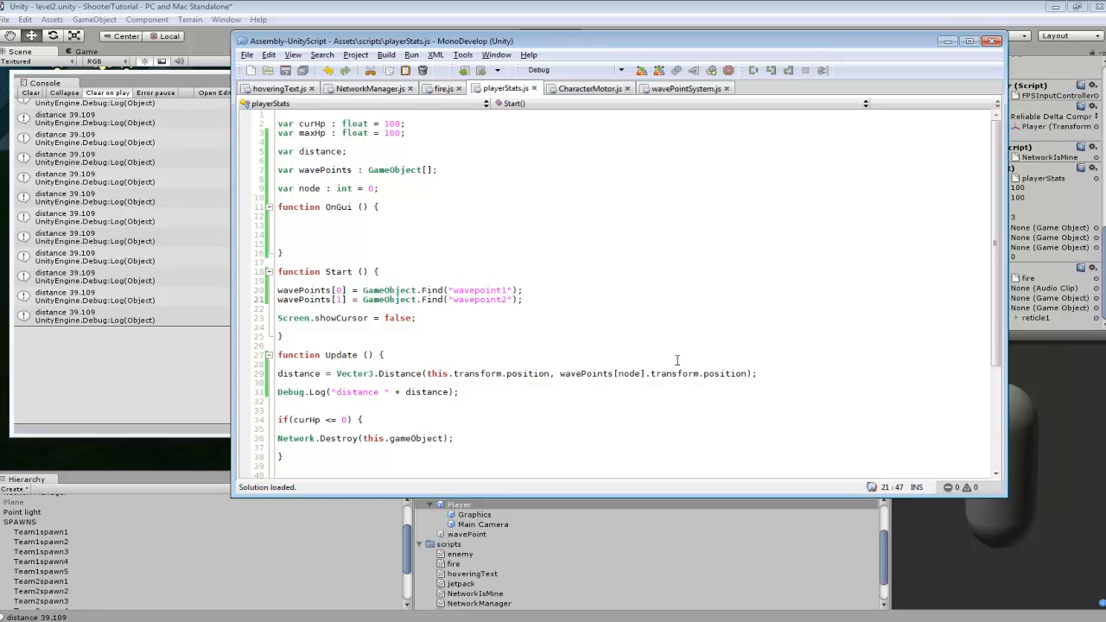